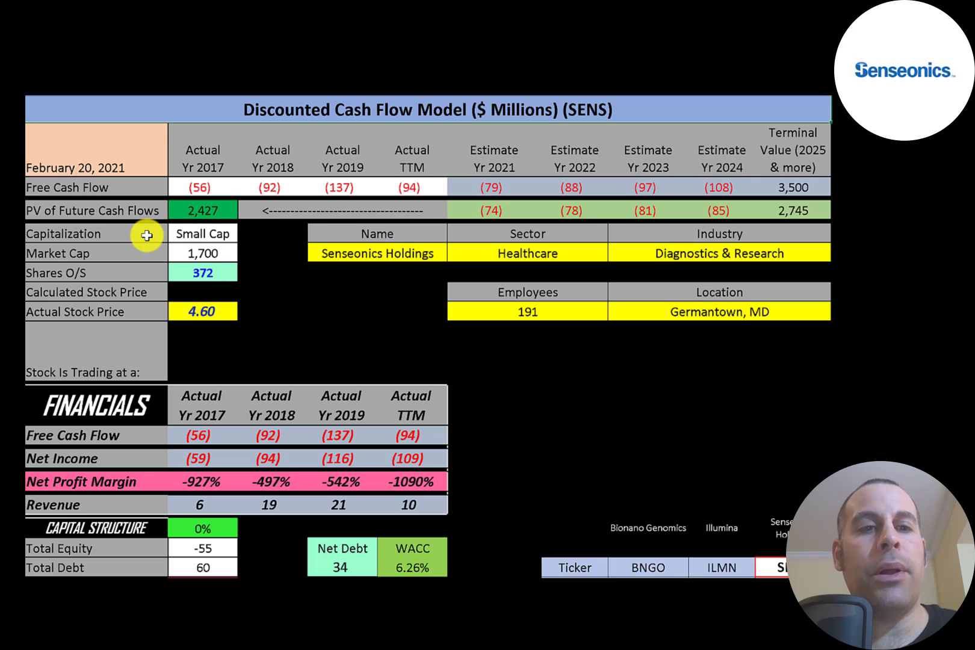
pyautogui.moveTo(157, 258)
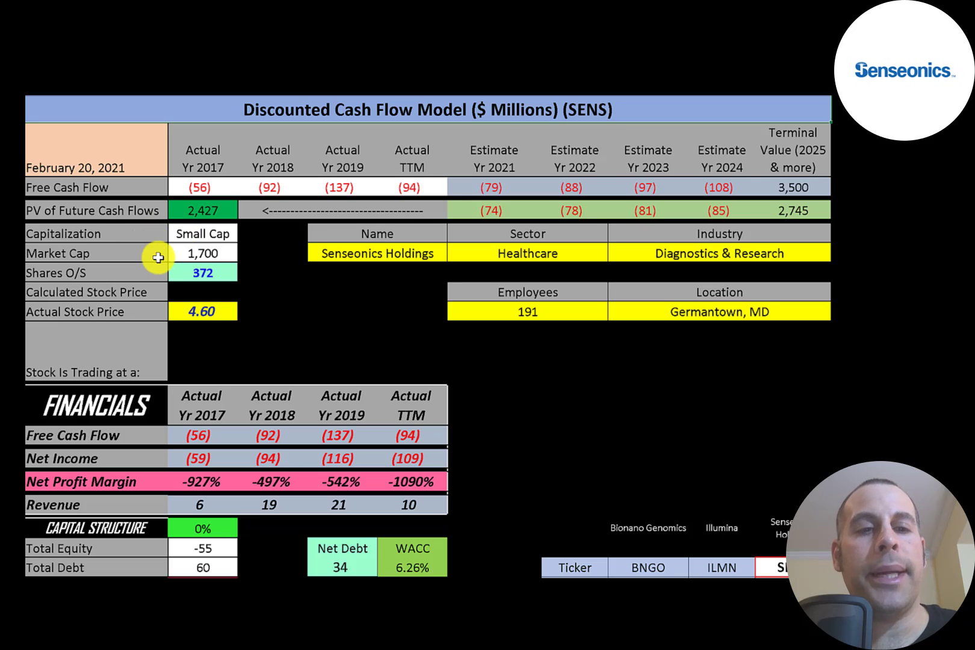
pyautogui.moveTo(155, 315)
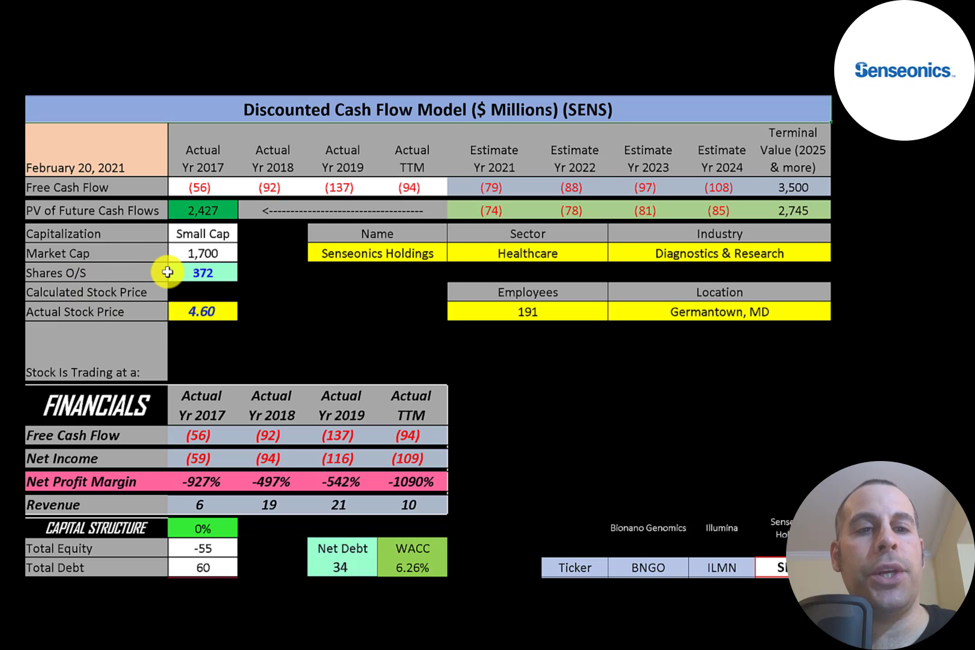
# Step: Scroll down to the Financials table and the BNGO/ILMN/SENS peer ratio comparison
pyautogui.scroll(-3)
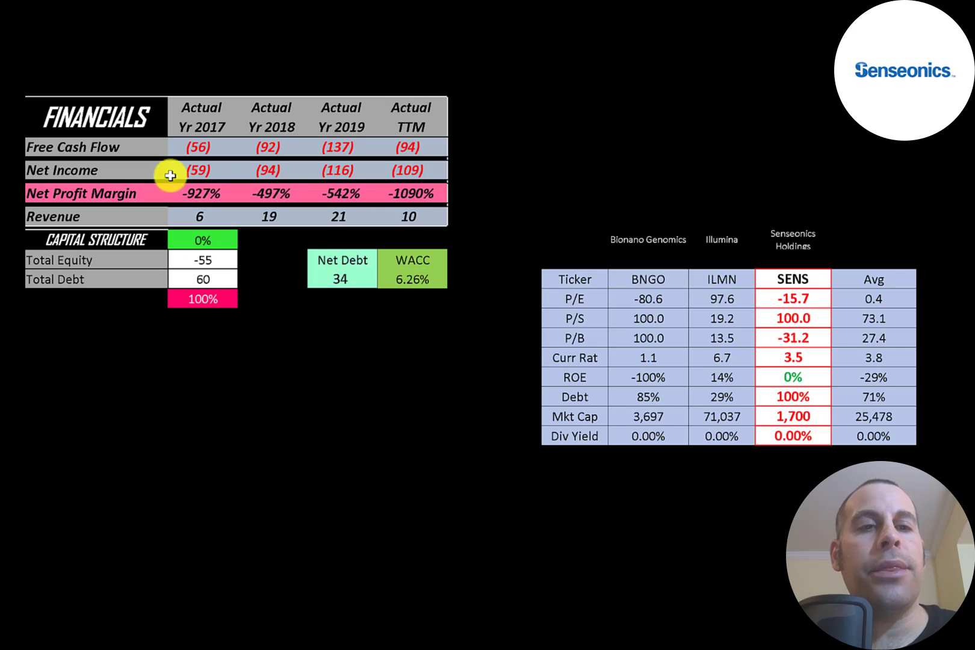
pyautogui.moveTo(162, 148)
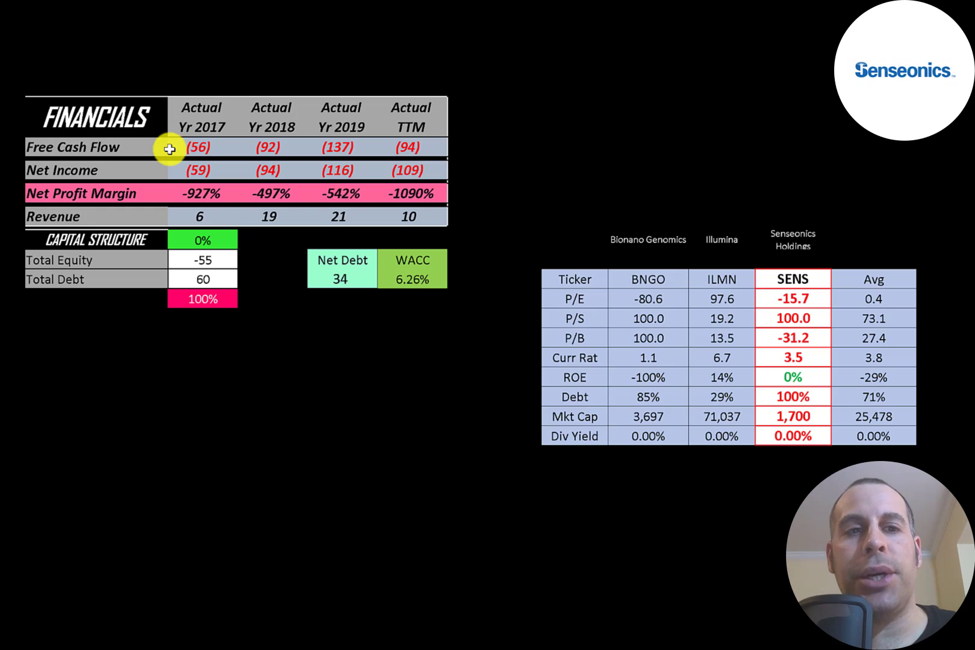
pyautogui.moveTo(290, 138)
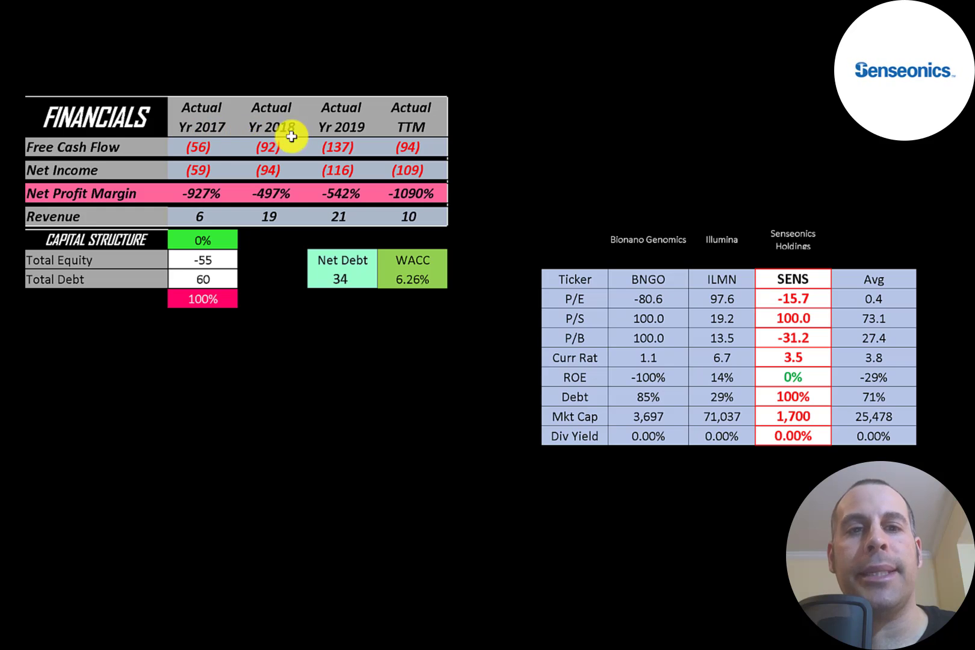
pyautogui.moveTo(260, 139)
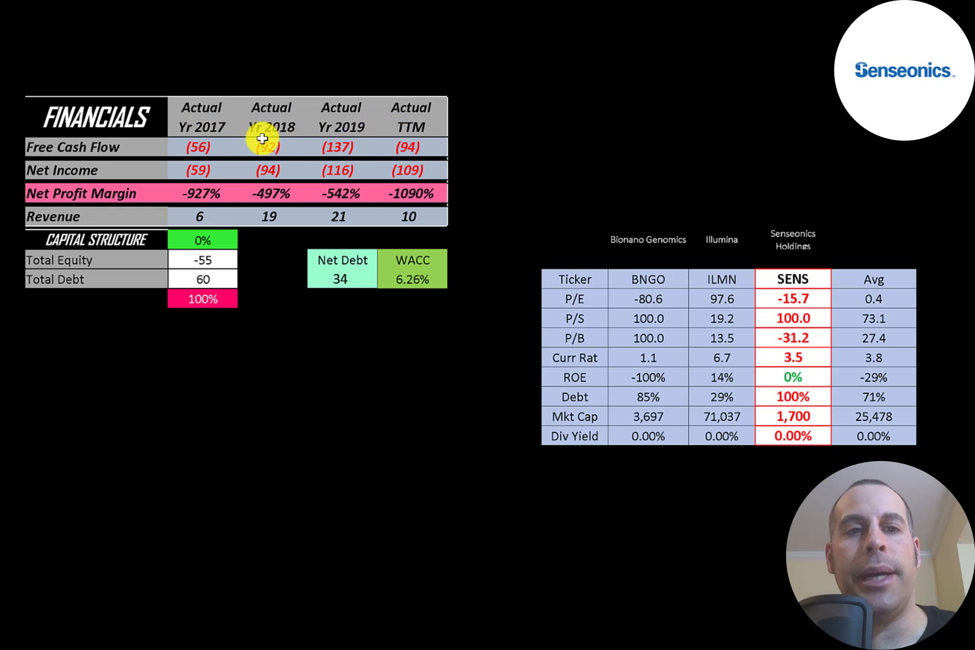
pyautogui.moveTo(165, 168)
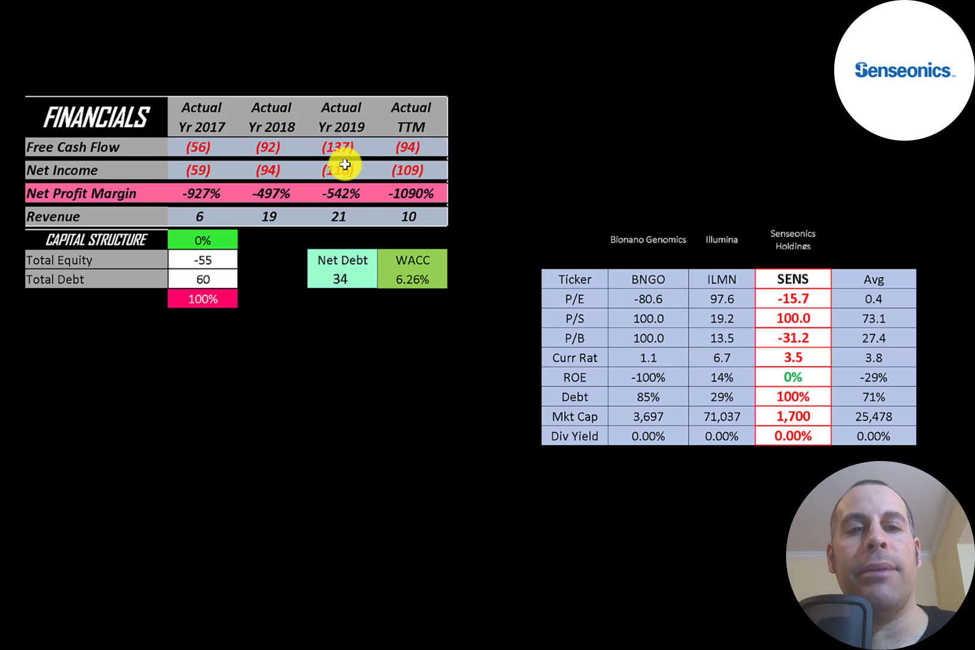
pyautogui.moveTo(155, 215)
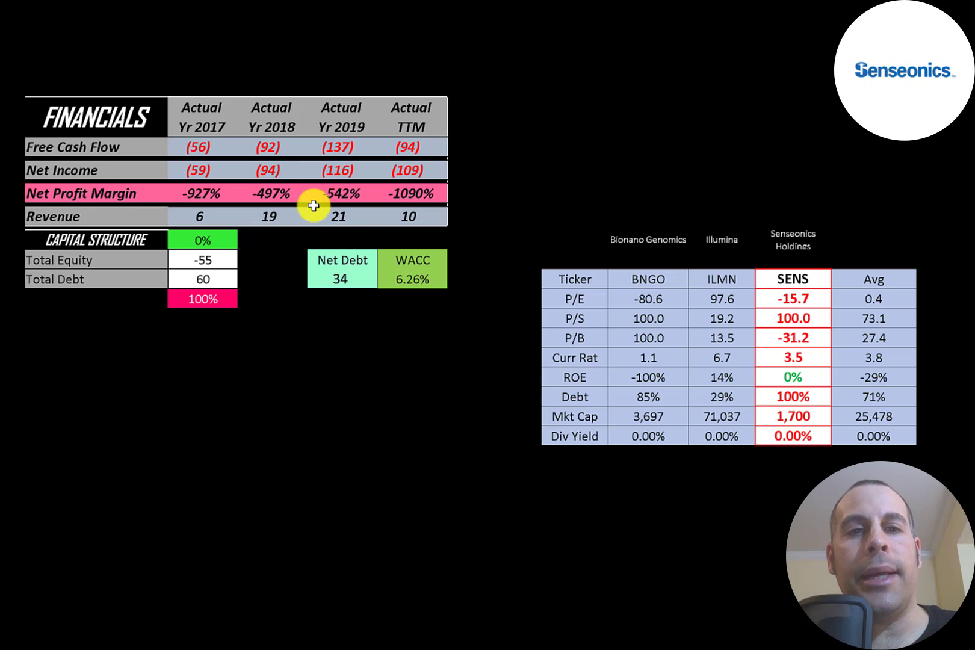
pyautogui.moveTo(329, 217)
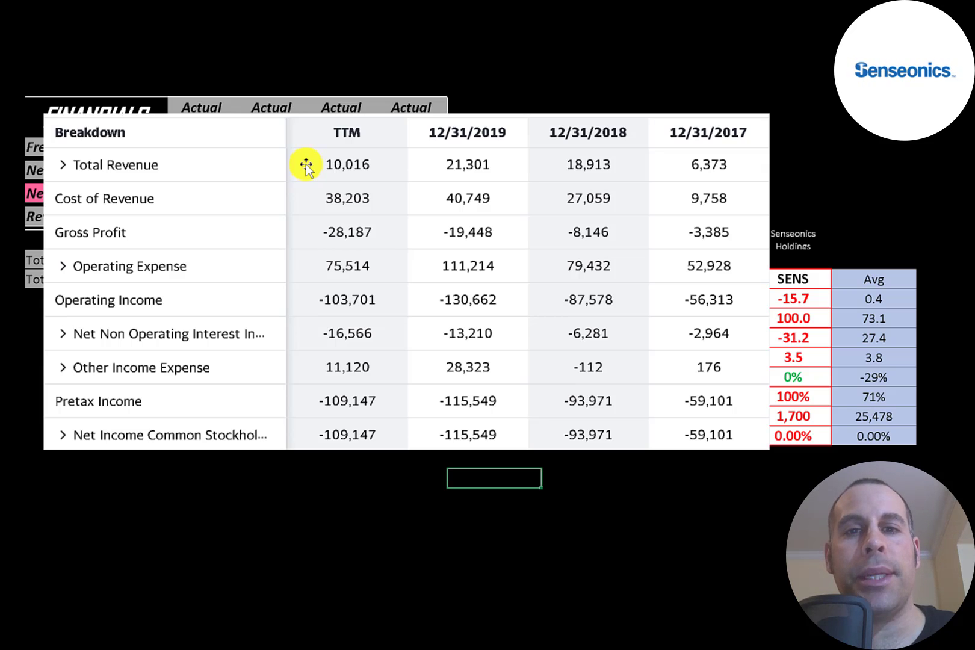
pyautogui.moveTo(301, 193)
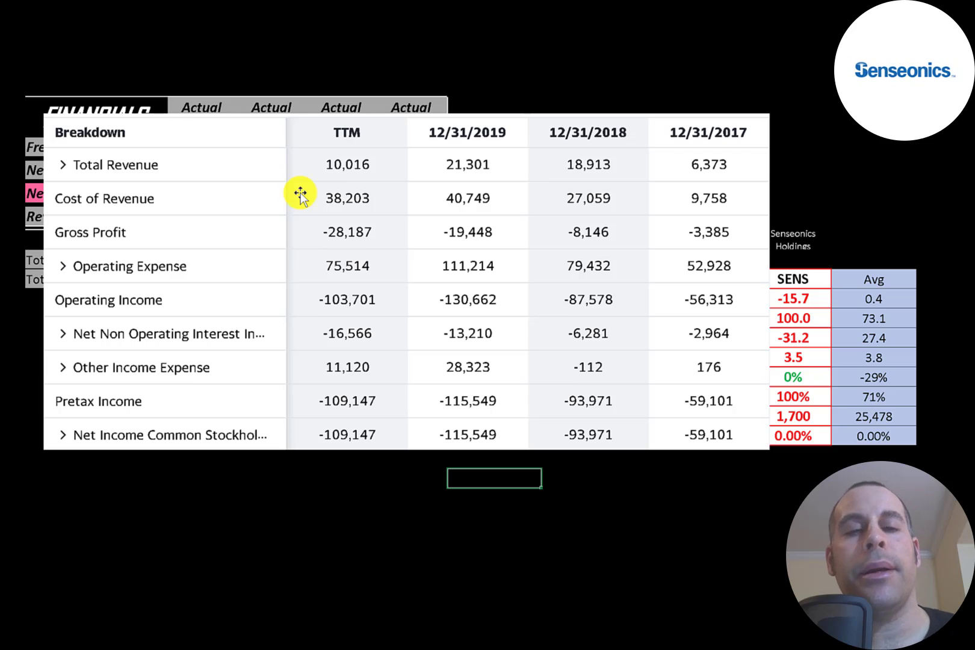
pyautogui.moveTo(301, 216)
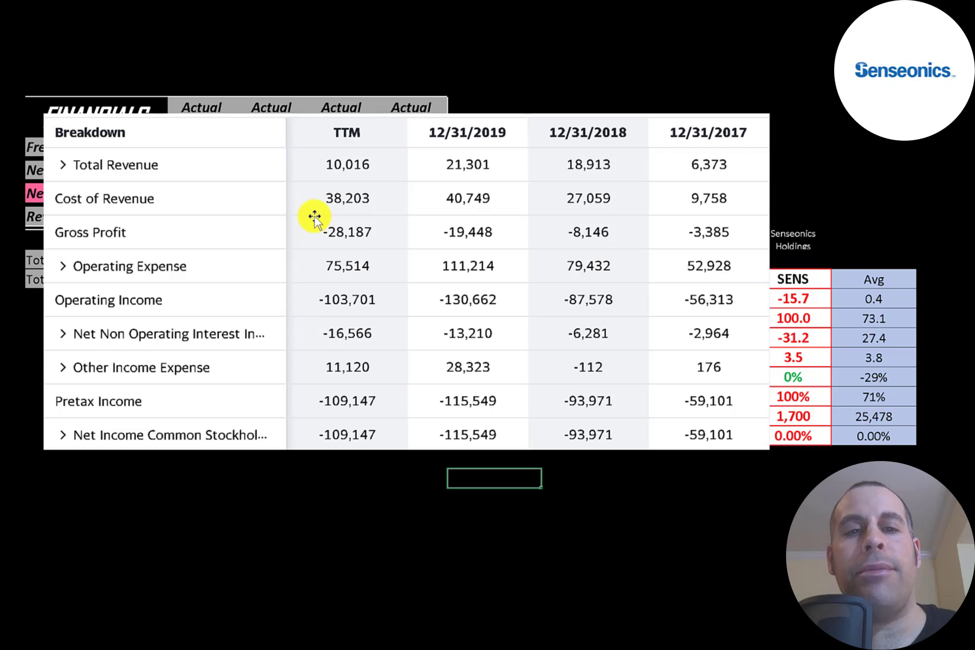
pyautogui.moveTo(649, 219)
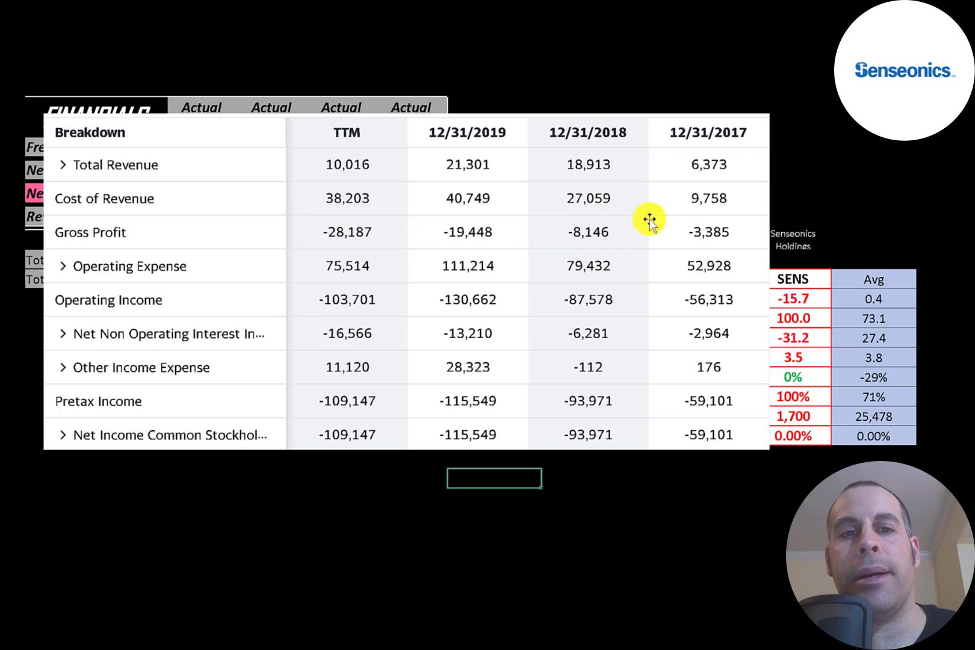
pyautogui.moveTo(305, 267)
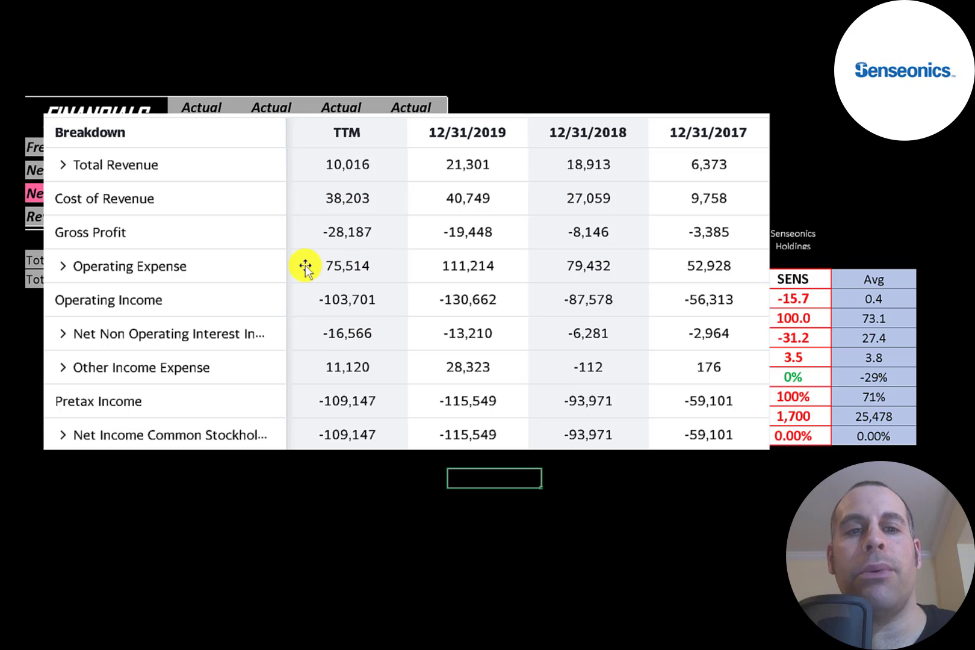
pyautogui.moveTo(310, 277)
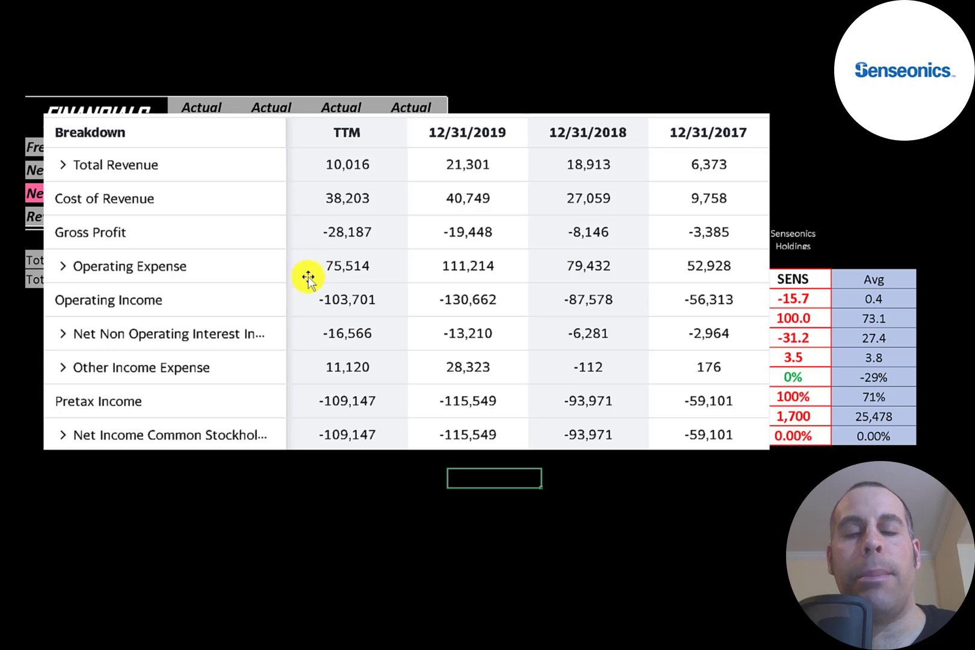
pyautogui.moveTo(319, 289)
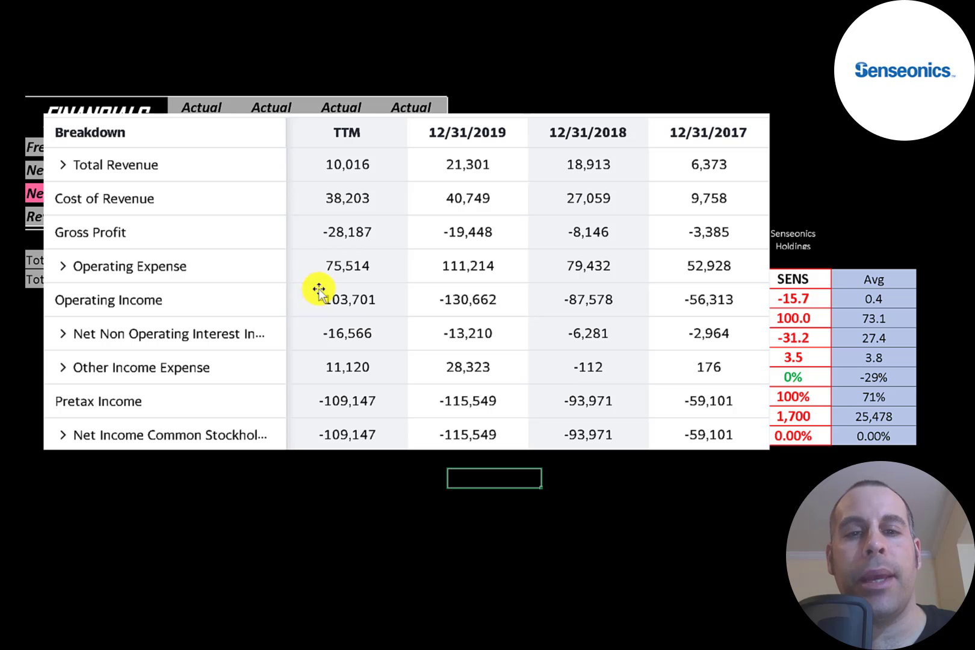
pyautogui.moveTo(569, 266)
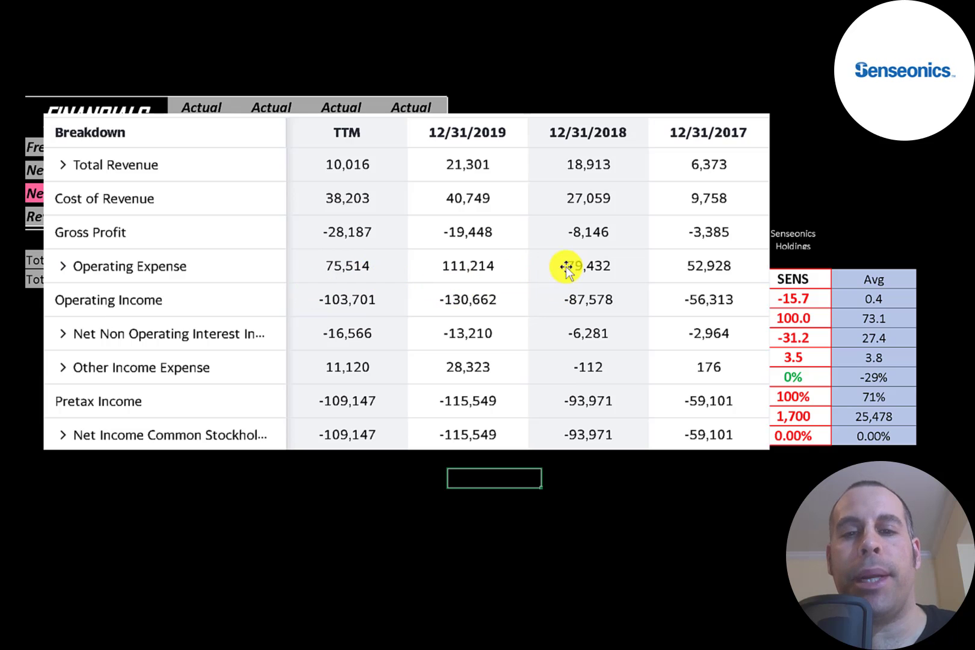
pyautogui.moveTo(314, 332)
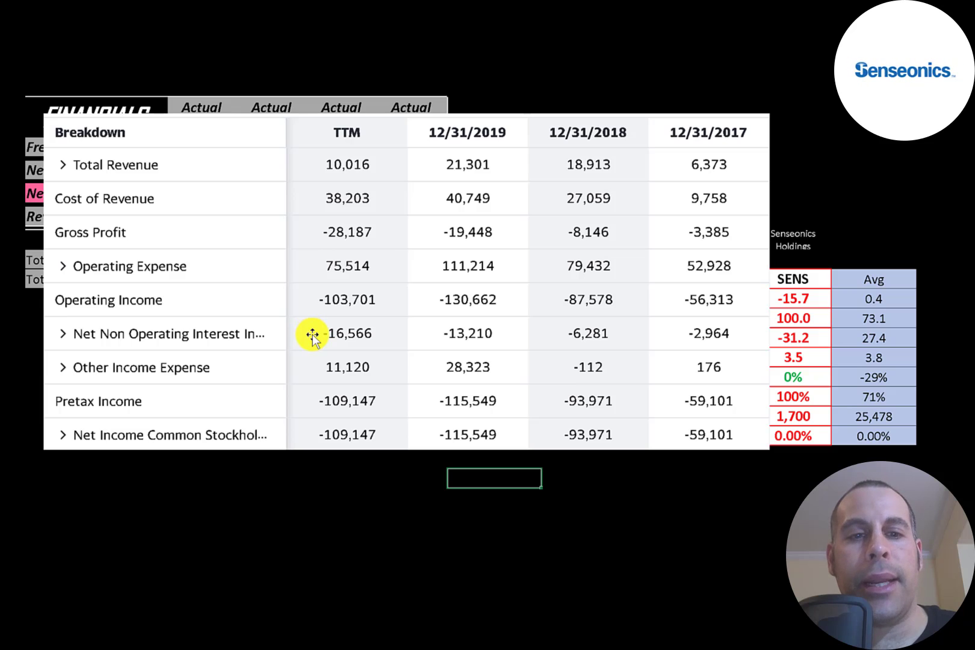
pyautogui.moveTo(311, 366)
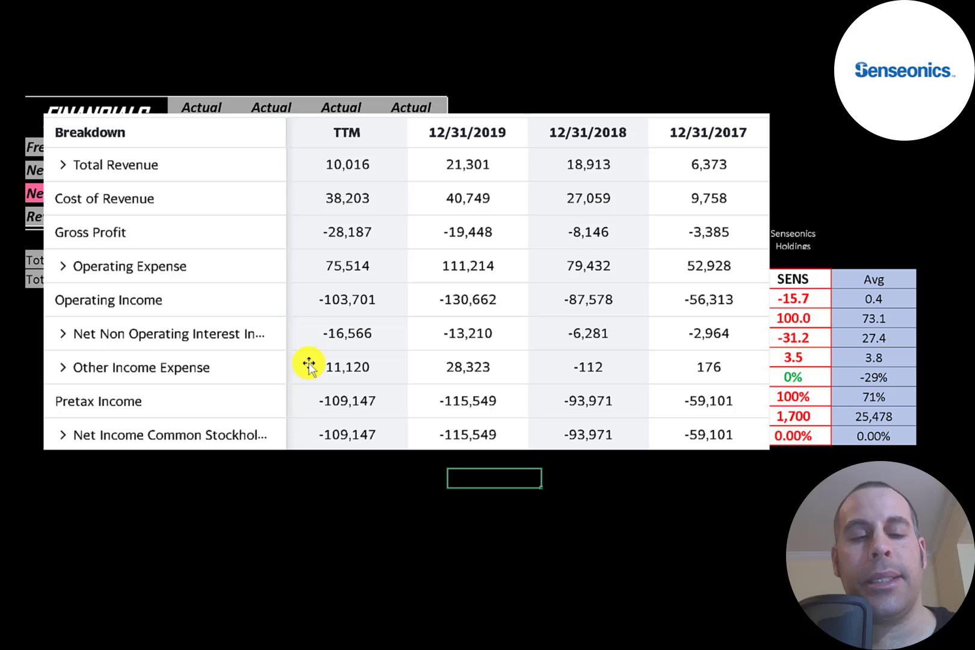
pyautogui.moveTo(289, 422)
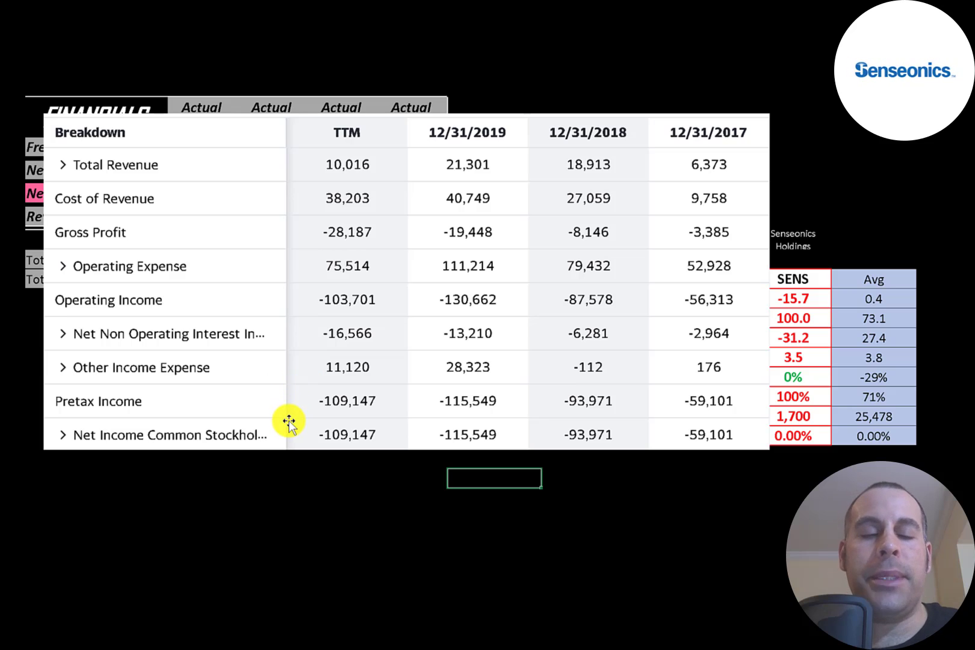
pyautogui.moveTo(310, 427)
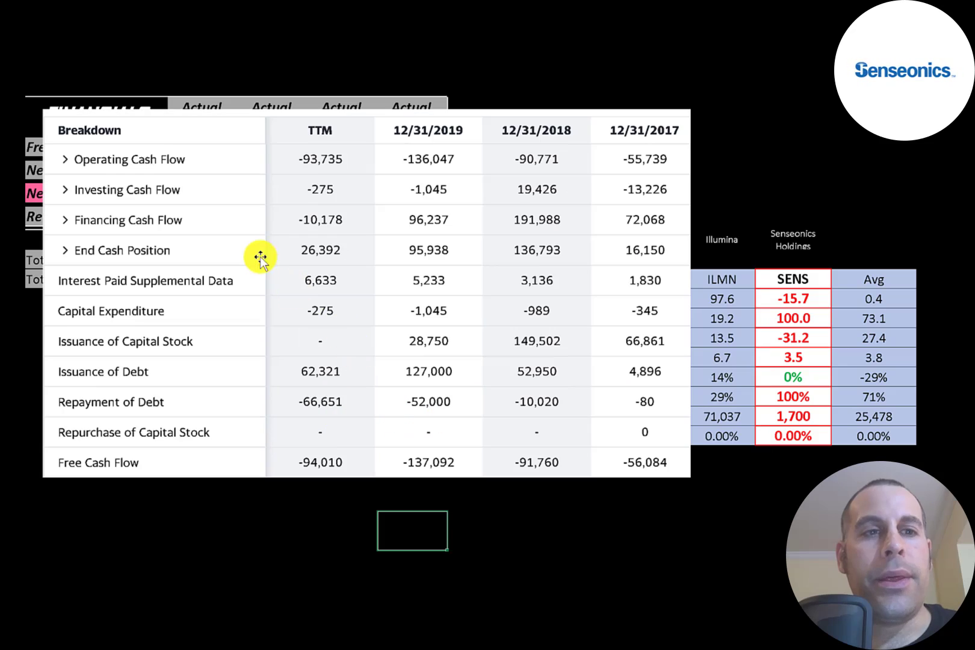
pyautogui.moveTo(266, 164)
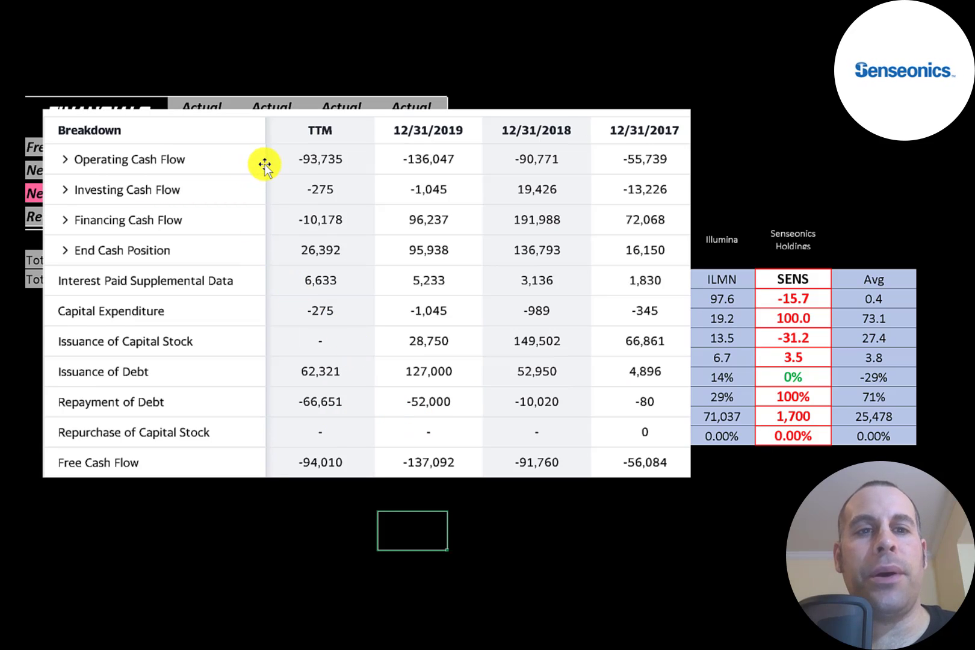
pyautogui.moveTo(287, 162)
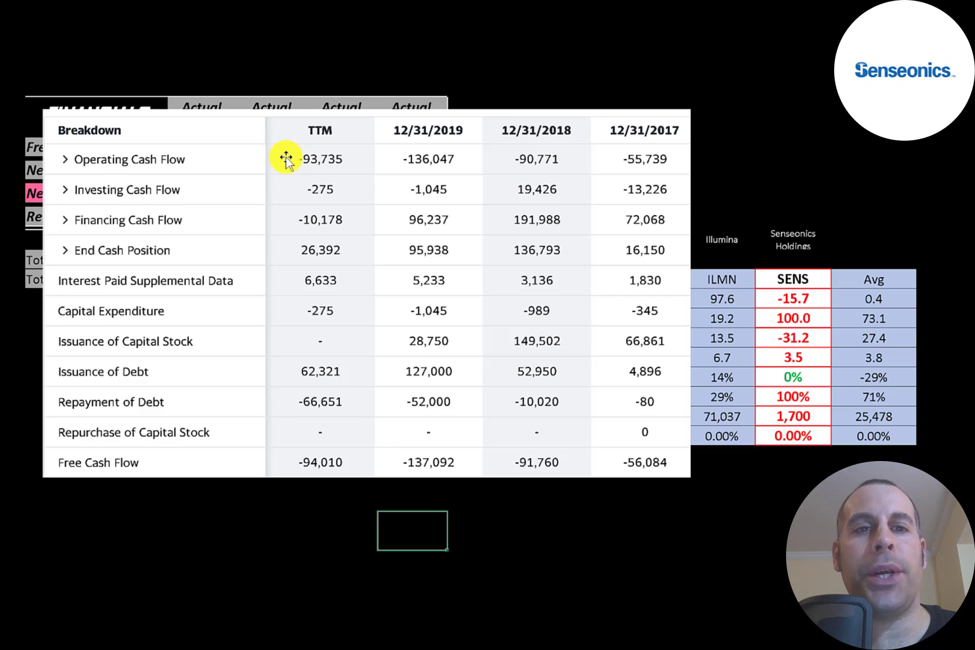
pyautogui.moveTo(286, 312)
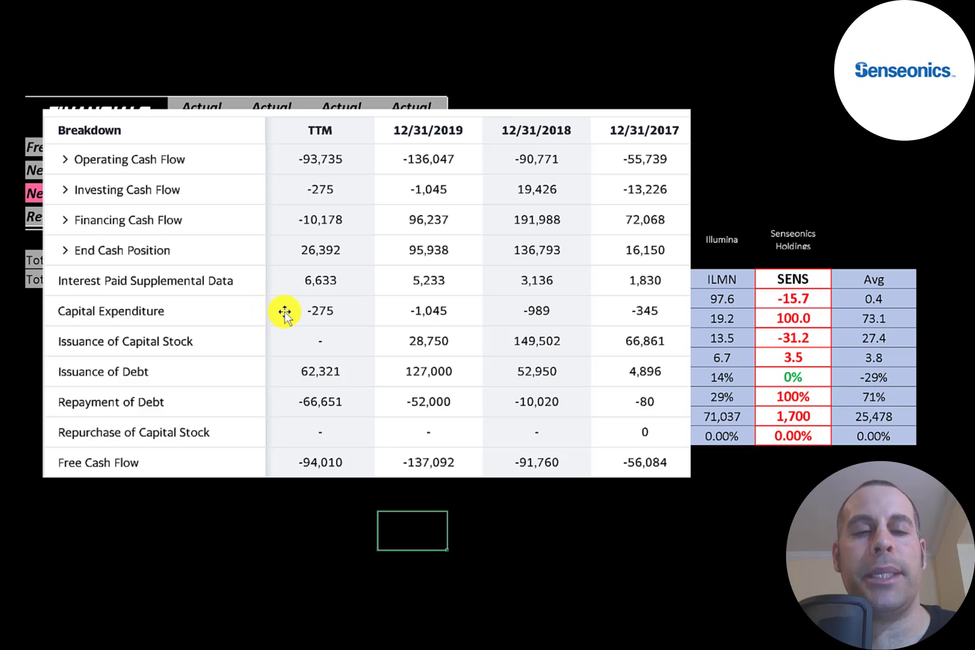
pyautogui.moveTo(286, 150)
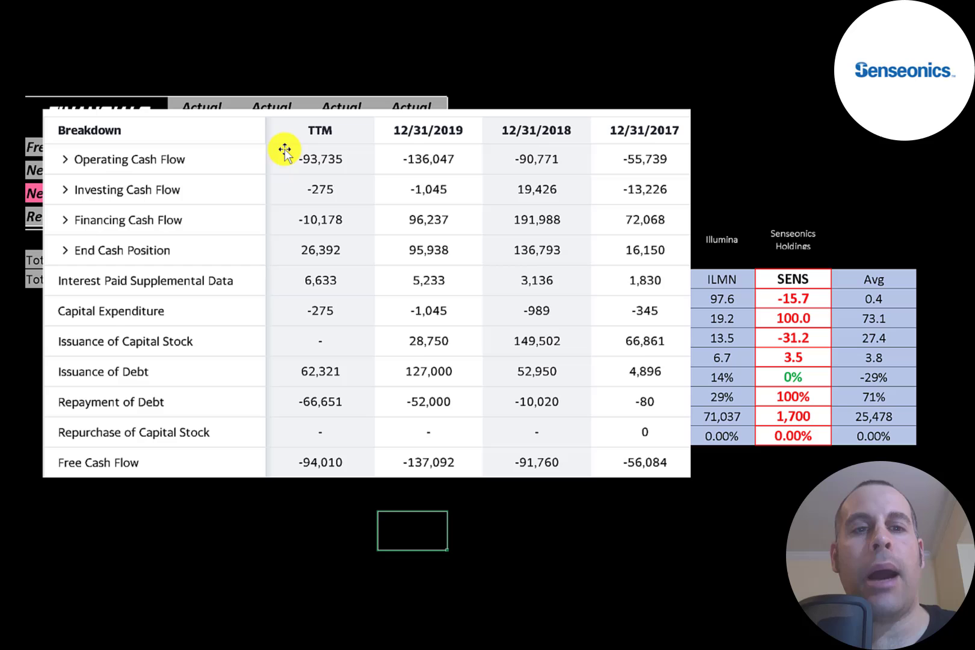
pyautogui.moveTo(268, 351)
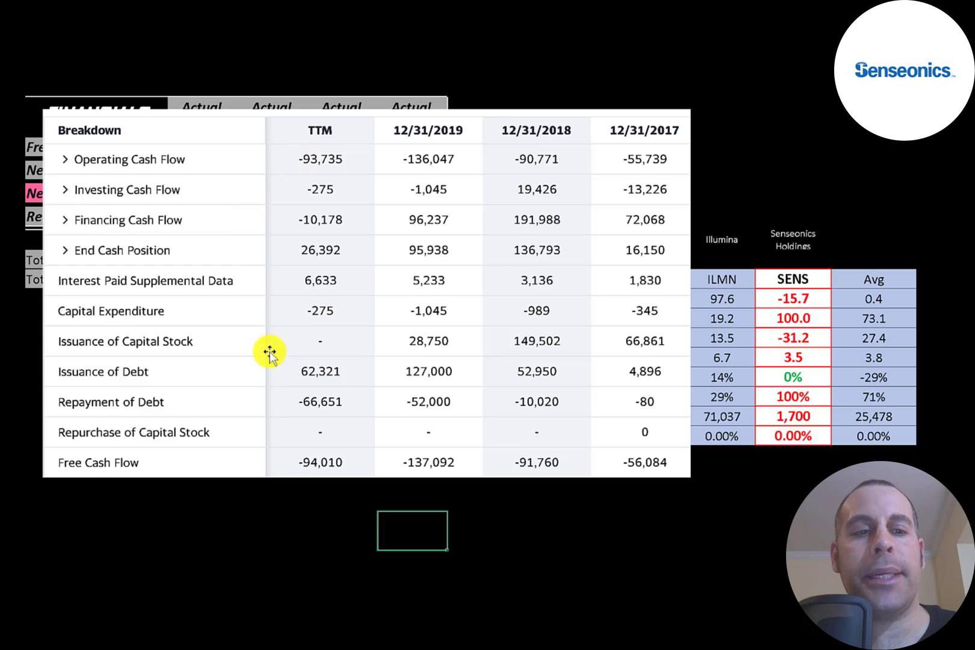
pyautogui.moveTo(308, 451)
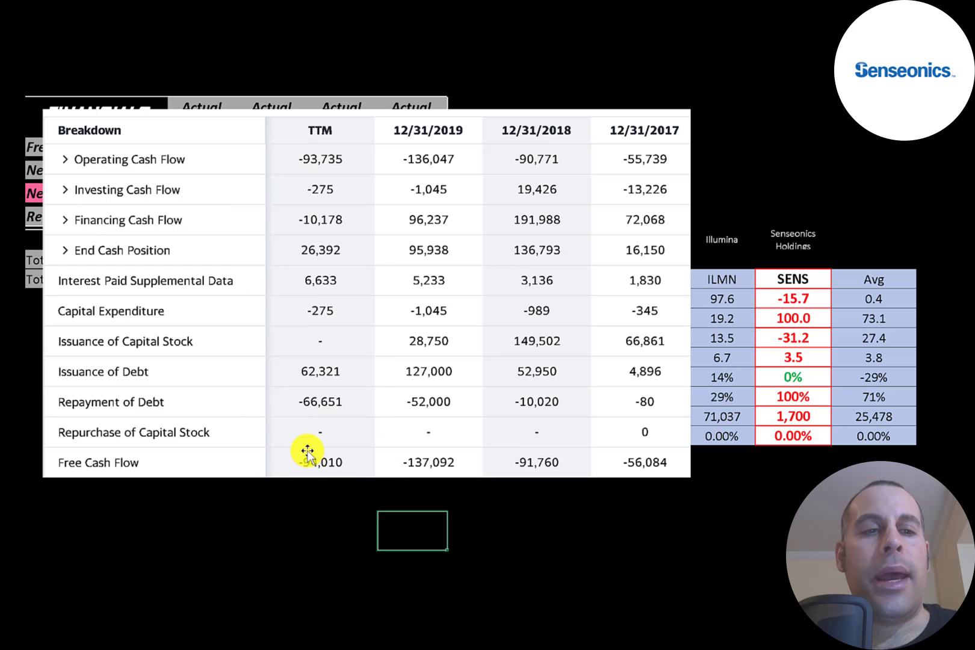
pyautogui.moveTo(537, 463)
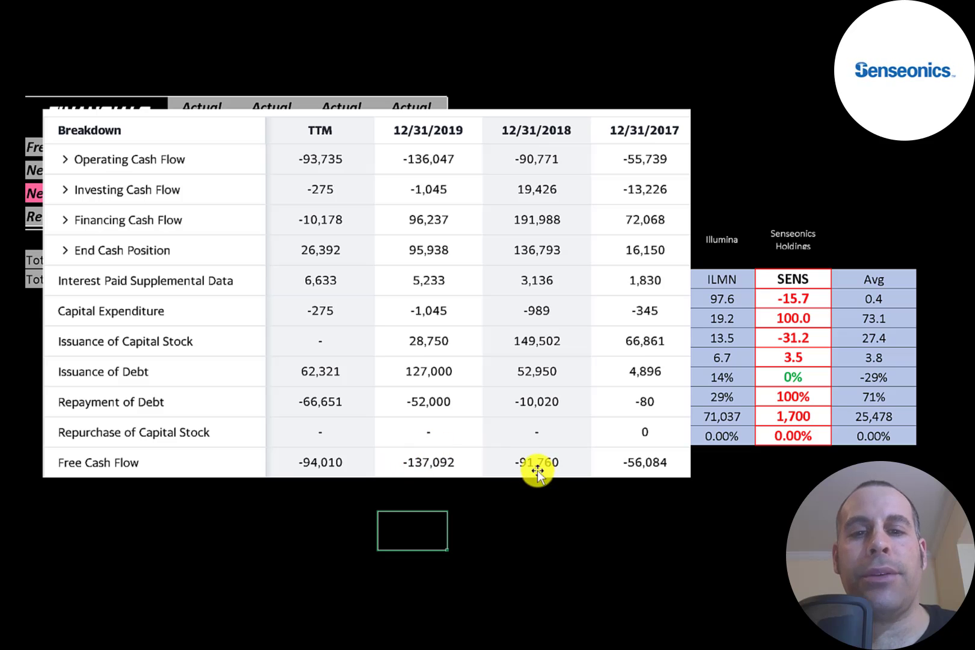
pyautogui.moveTo(650, 471)
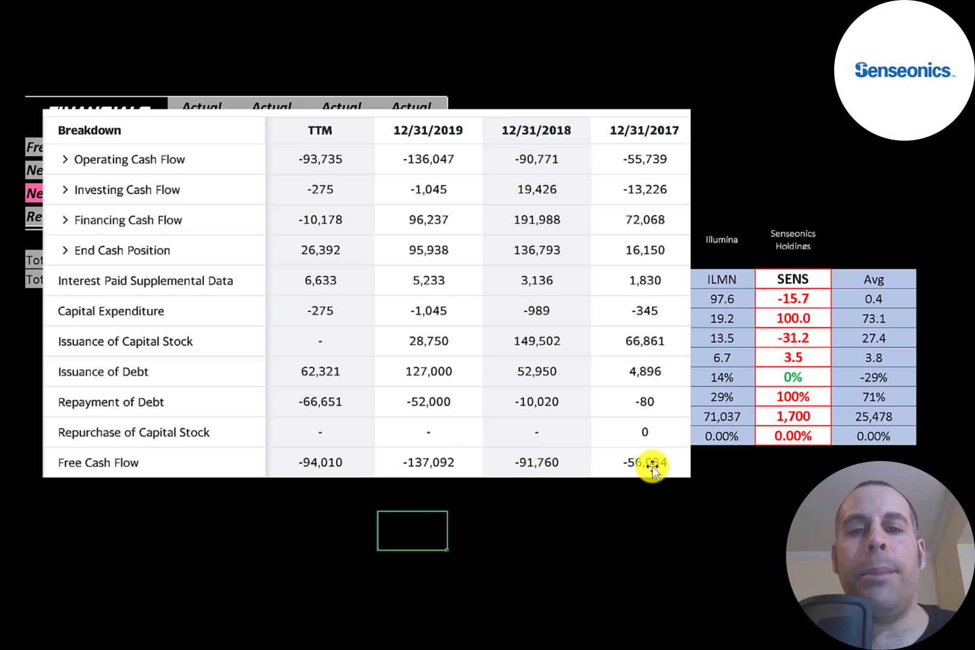
pyautogui.moveTo(646, 432)
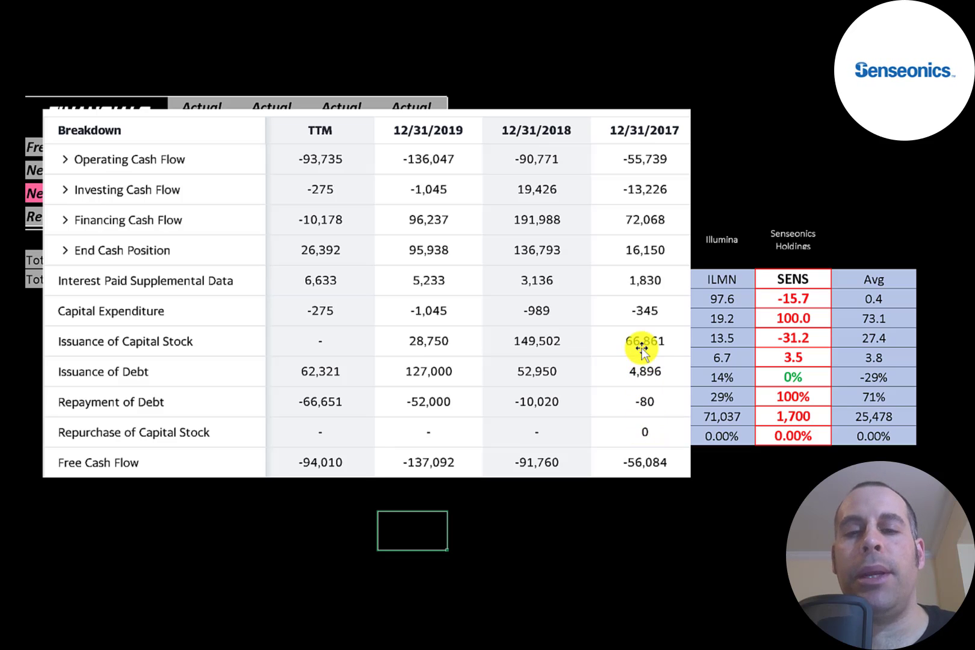
pyautogui.moveTo(532, 350)
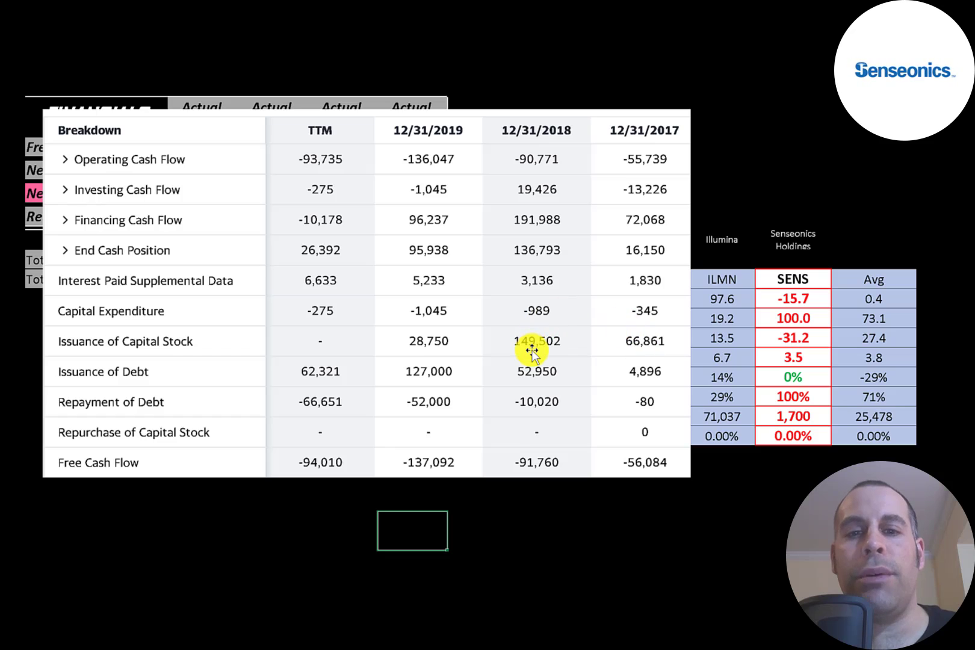
pyautogui.moveTo(430, 295)
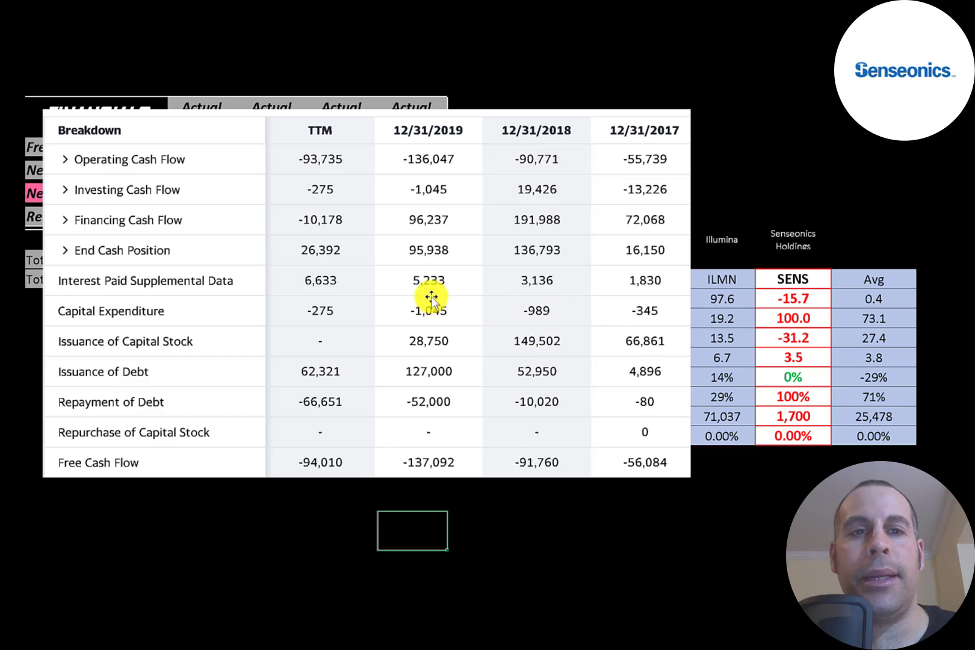
pyautogui.moveTo(414, 345)
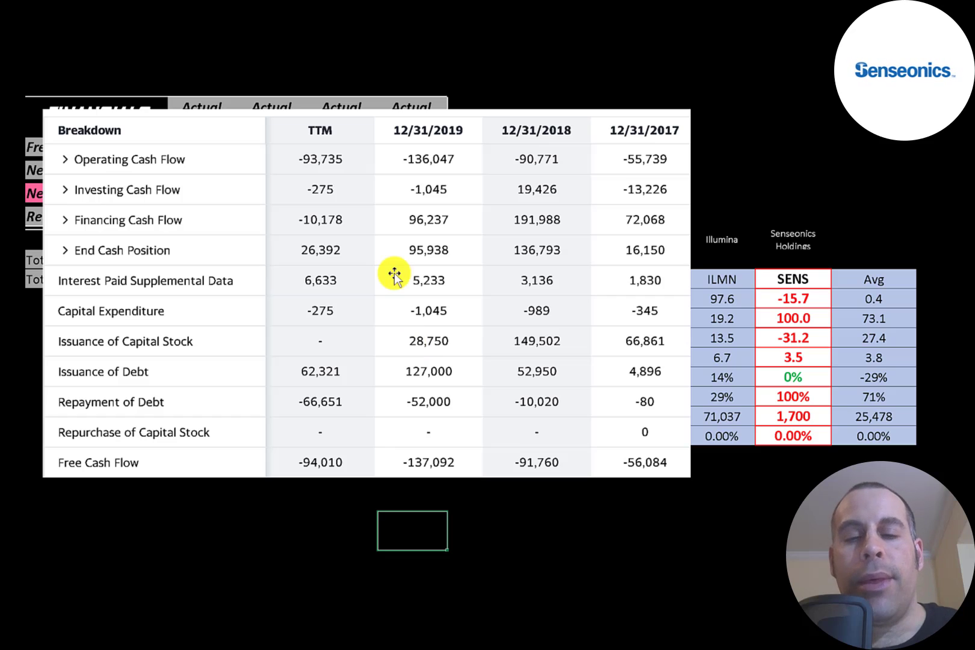
pyautogui.moveTo(528, 371)
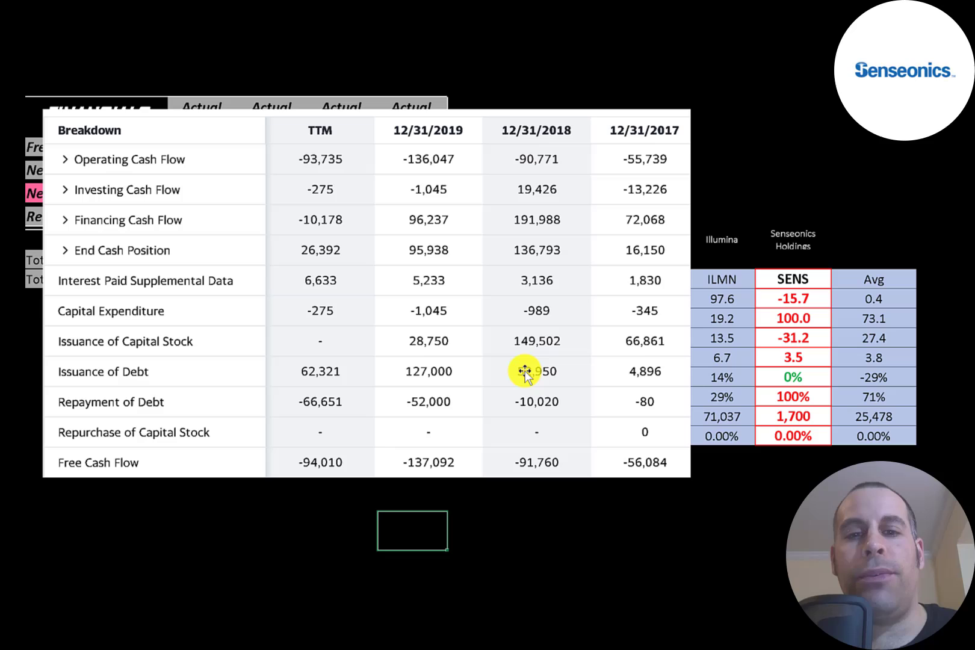
pyautogui.moveTo(429, 371)
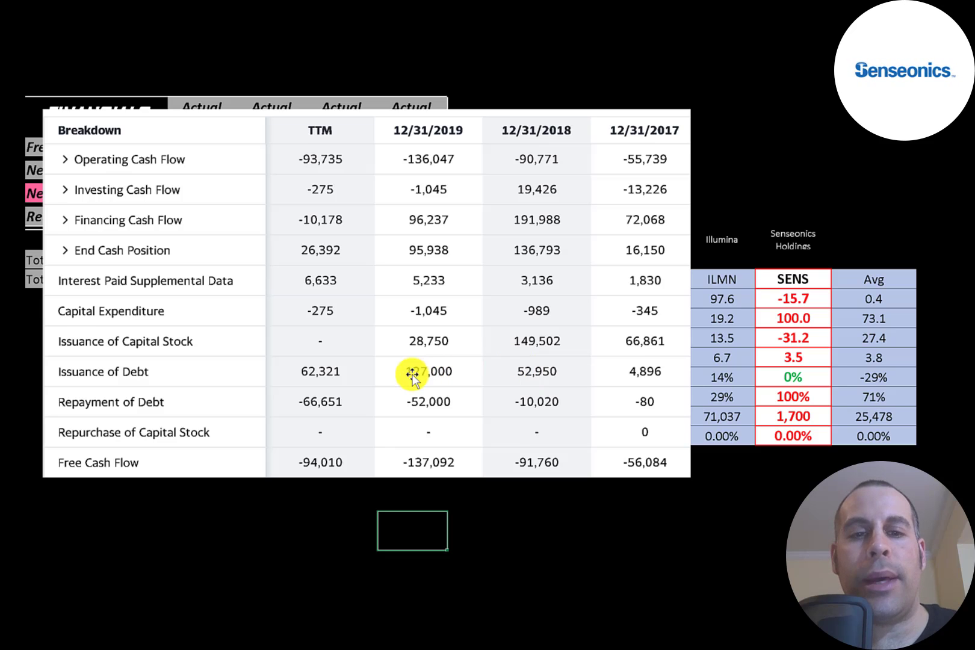
# Step: Expand Operating Cash Flow into net income, stock compensation, non-cash items and working capital
pyautogui.click(65, 159)
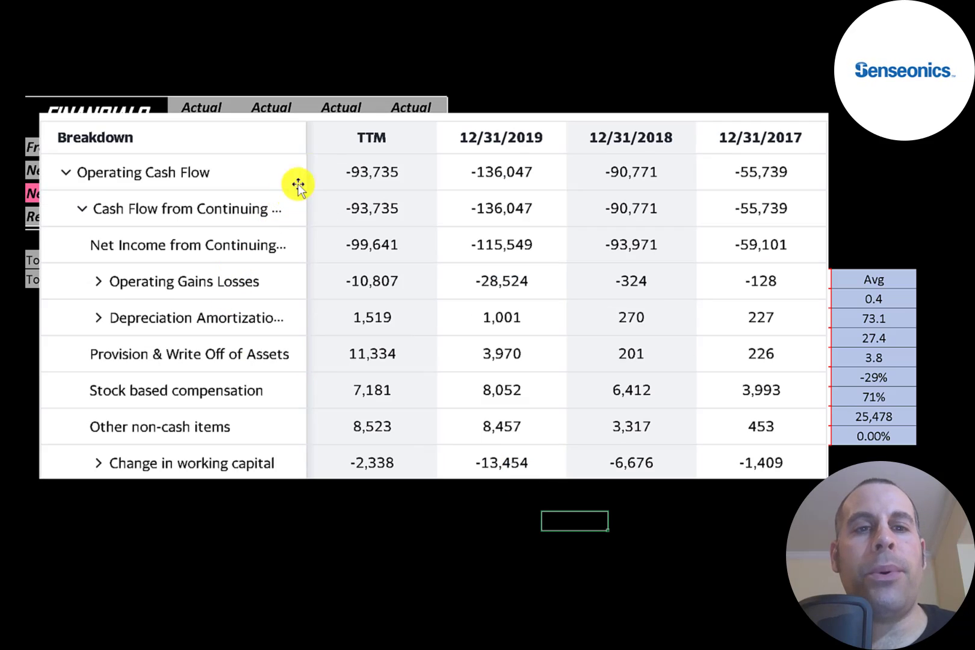
pyautogui.moveTo(322, 172)
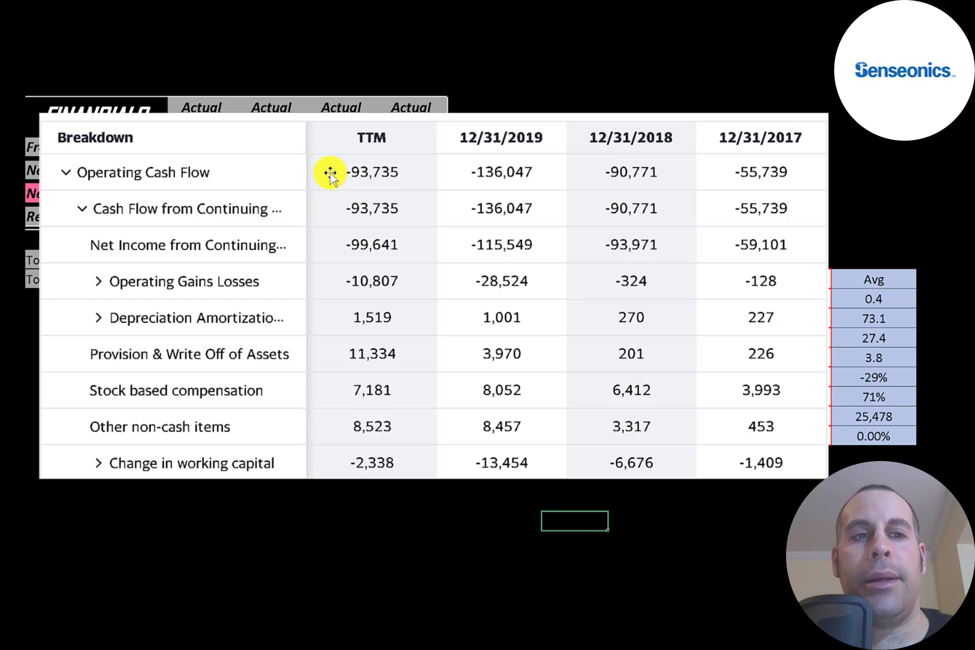
pyautogui.moveTo(553, 138)
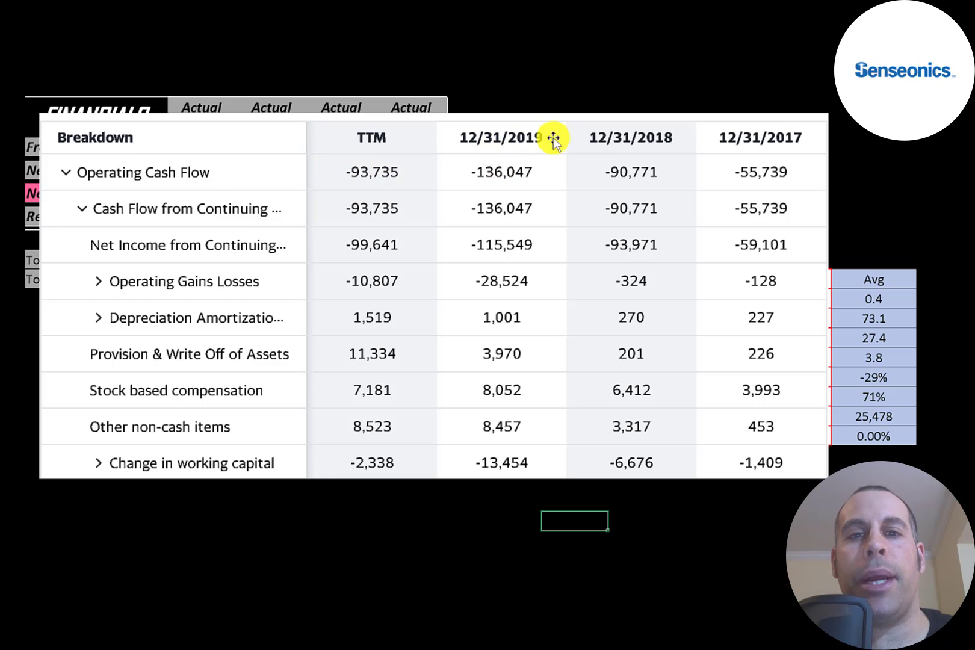
pyautogui.moveTo(410, 207)
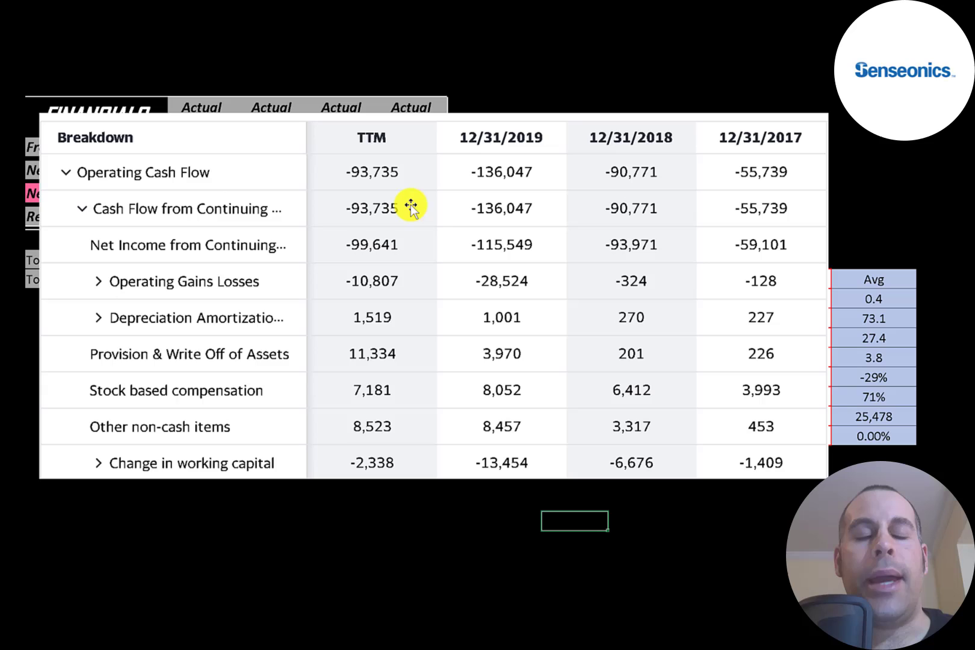
pyautogui.moveTo(374, 216)
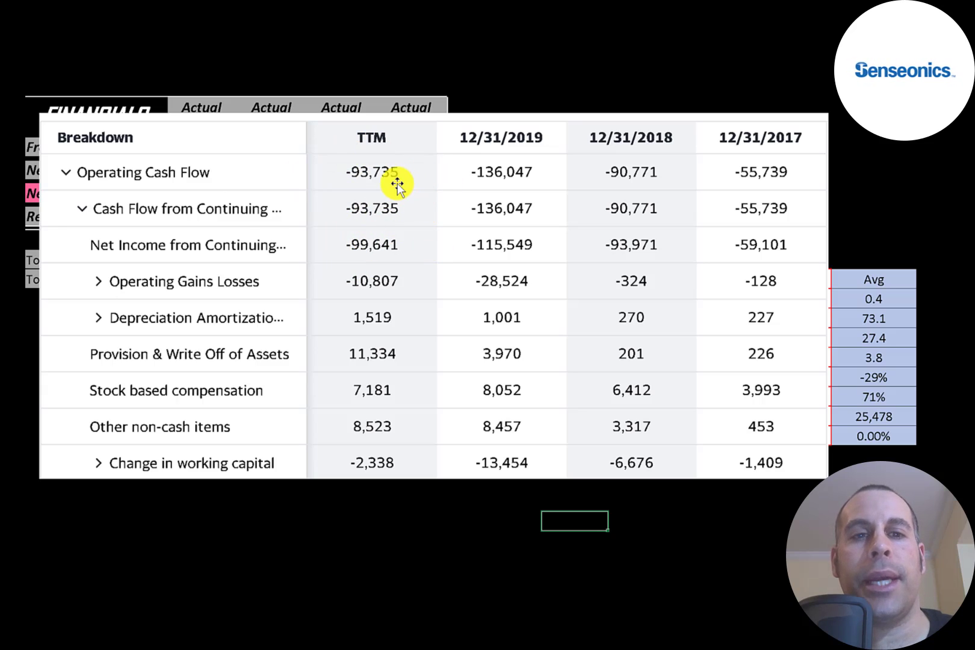
pyautogui.moveTo(342, 225)
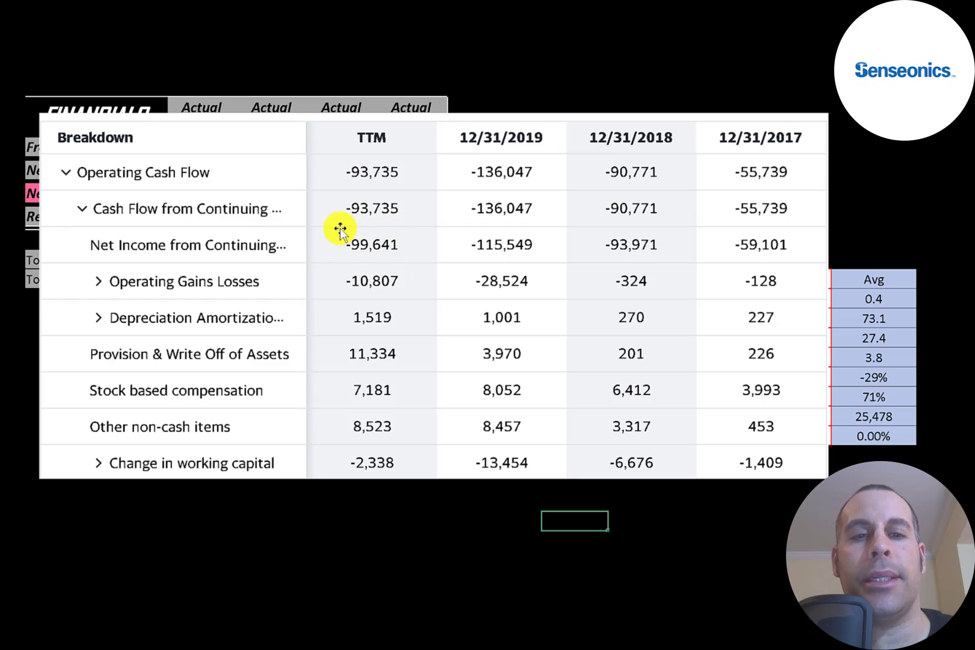
pyautogui.moveTo(352, 240)
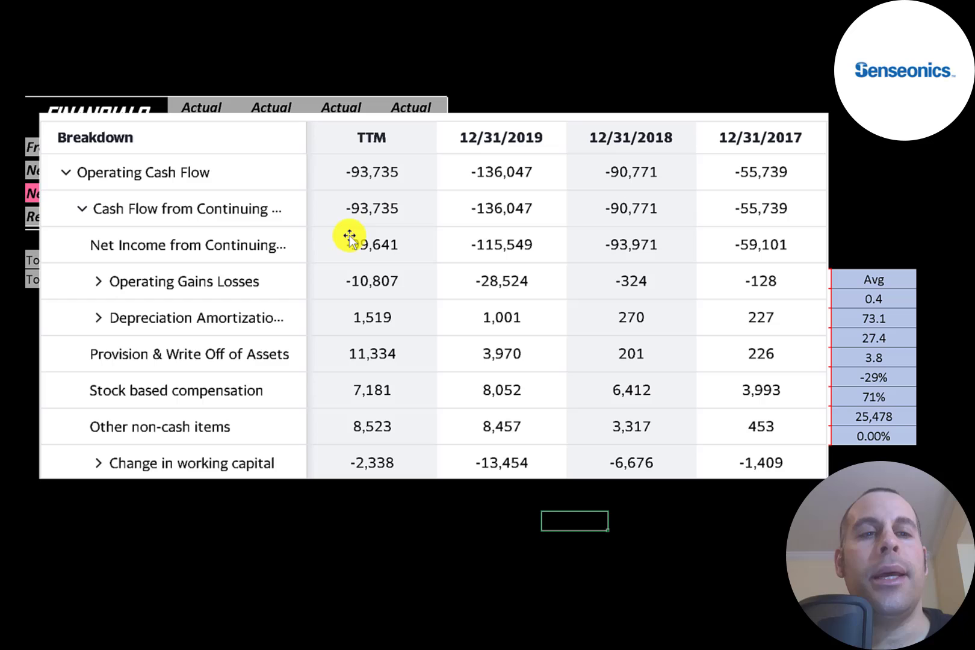
pyautogui.moveTo(299, 206)
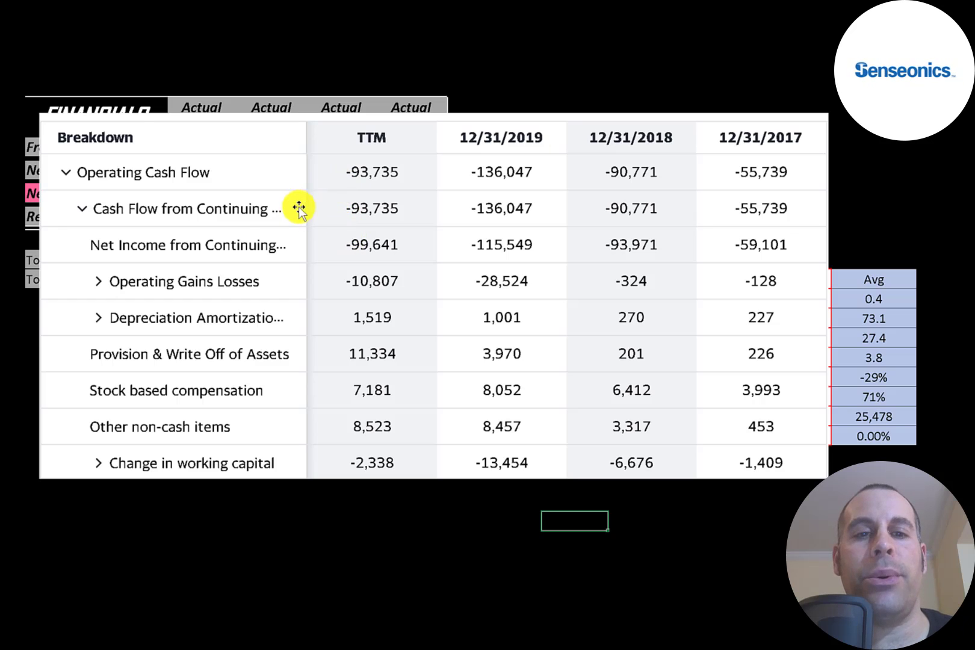
pyautogui.moveTo(340, 275)
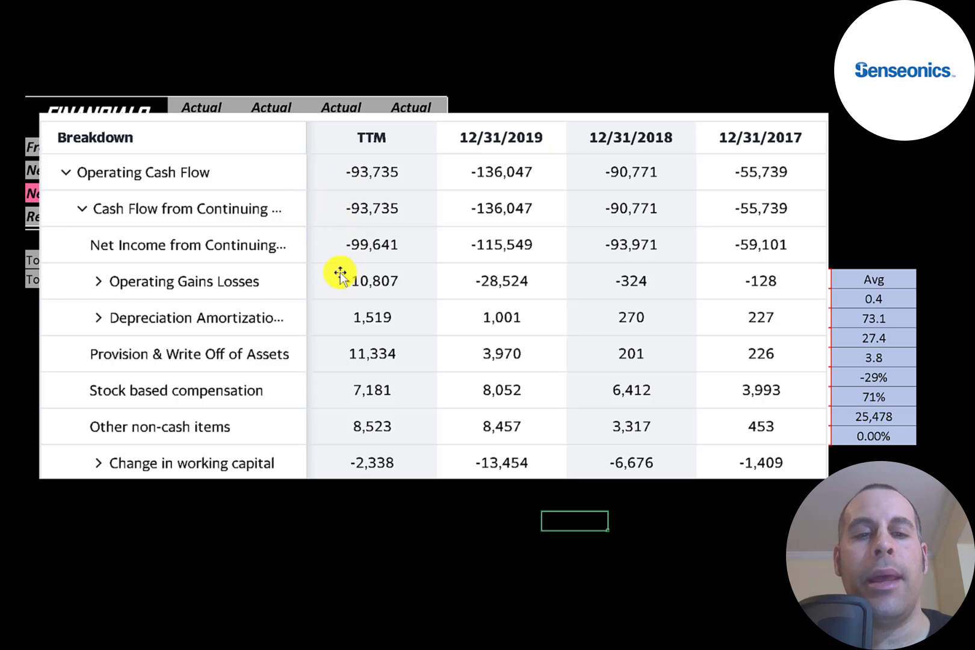
pyautogui.moveTo(338, 301)
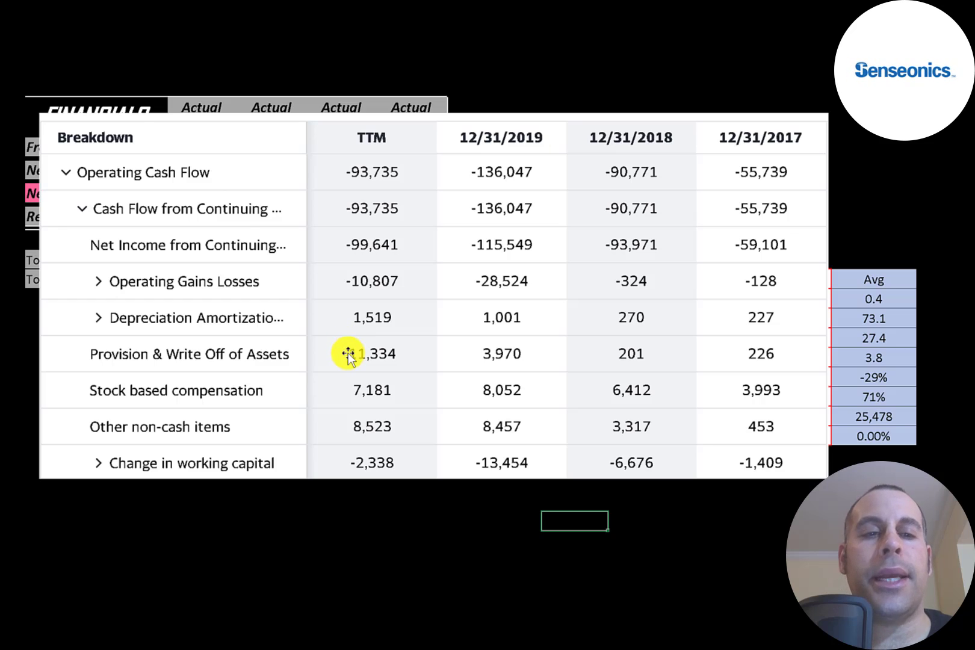
pyautogui.moveTo(347, 341)
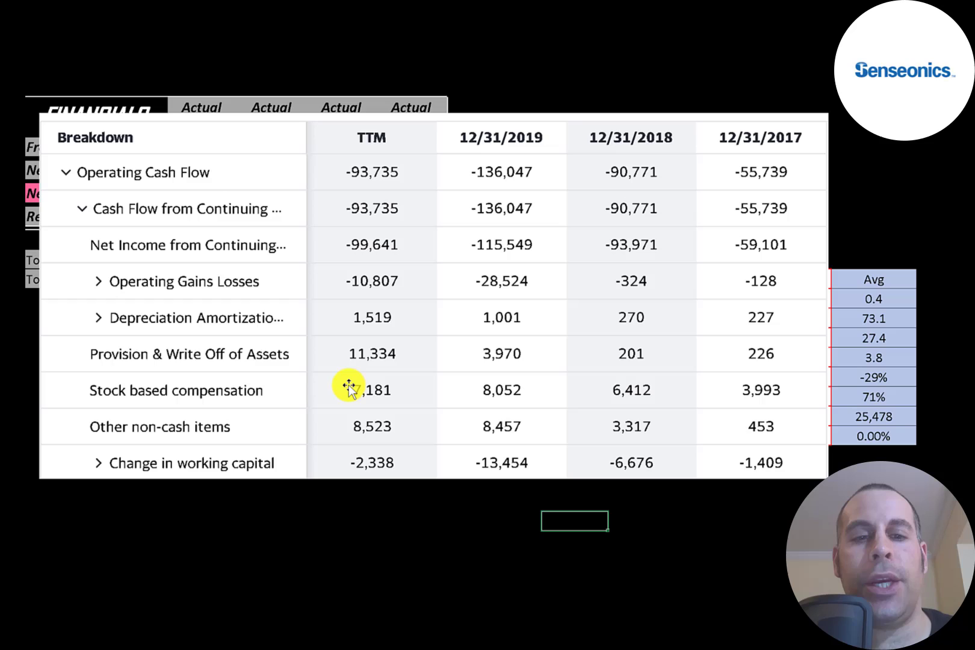
pyautogui.moveTo(352, 466)
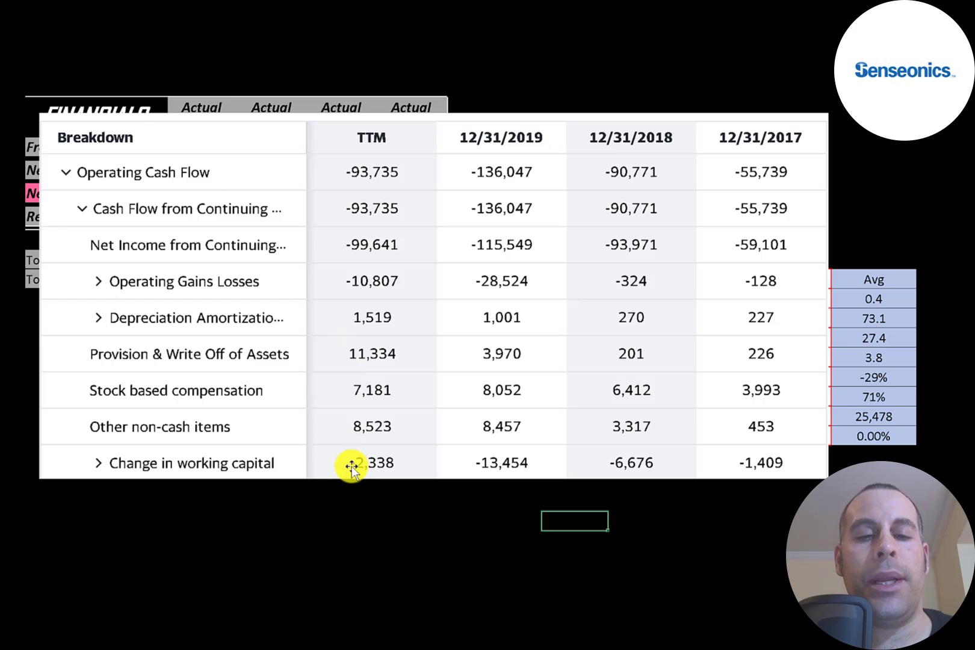
pyautogui.moveTo(372, 266)
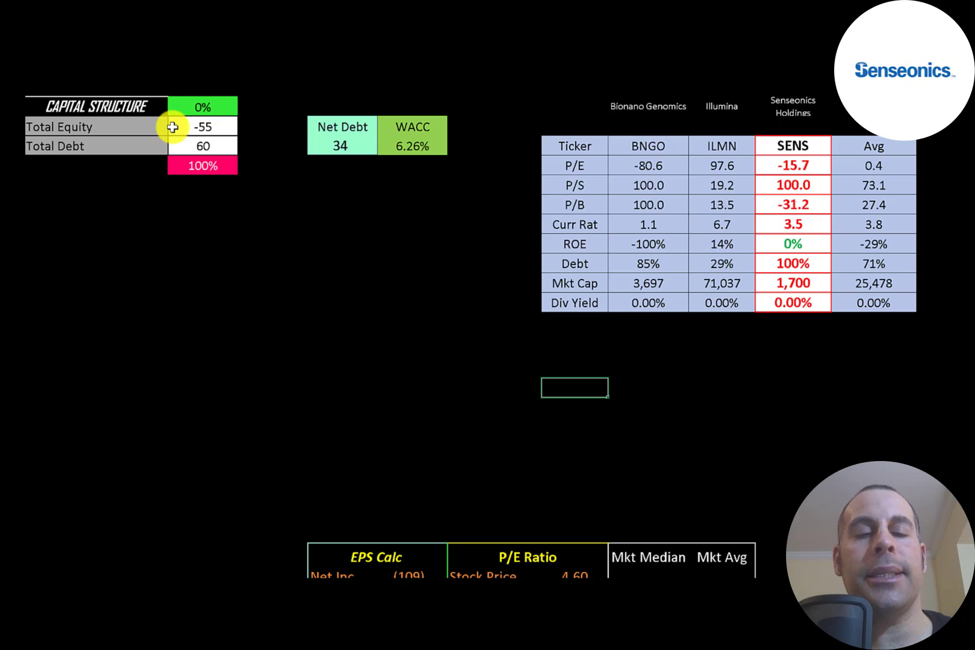
pyautogui.moveTo(187, 148)
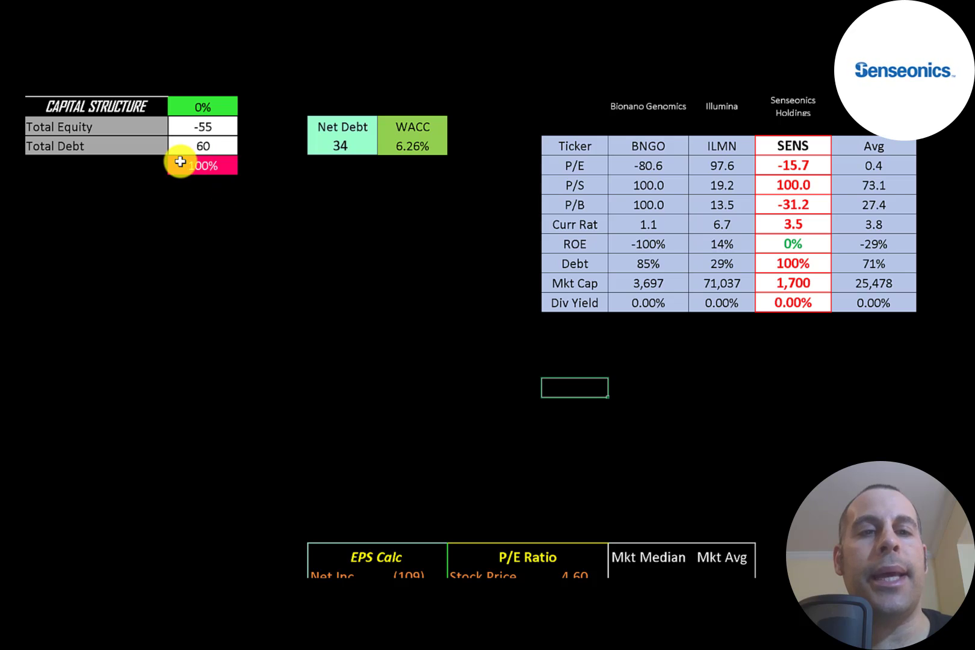
pyautogui.moveTo(305, 135)
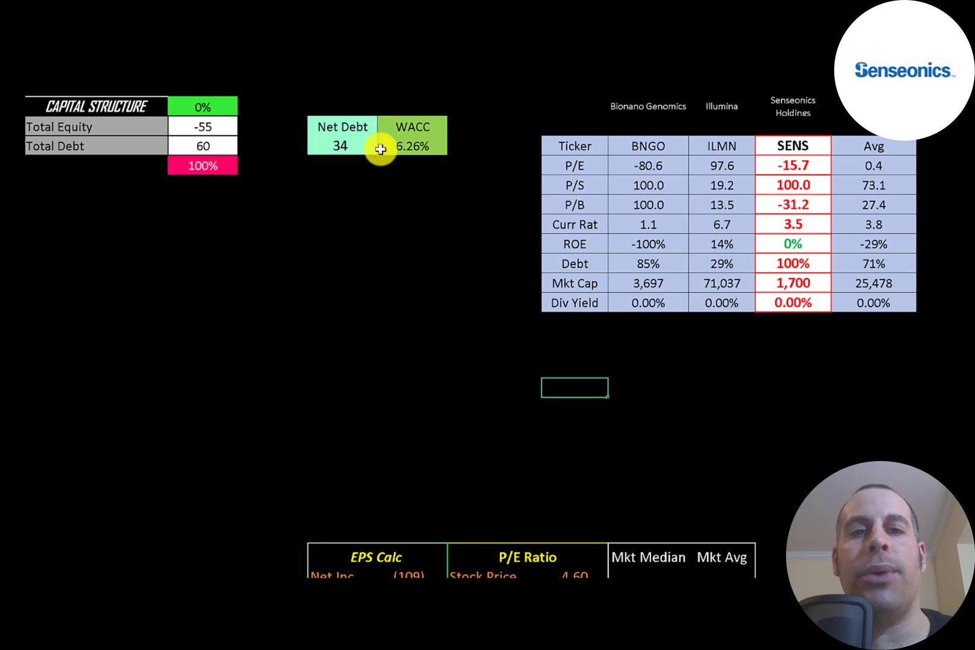
pyautogui.moveTo(427, 182)
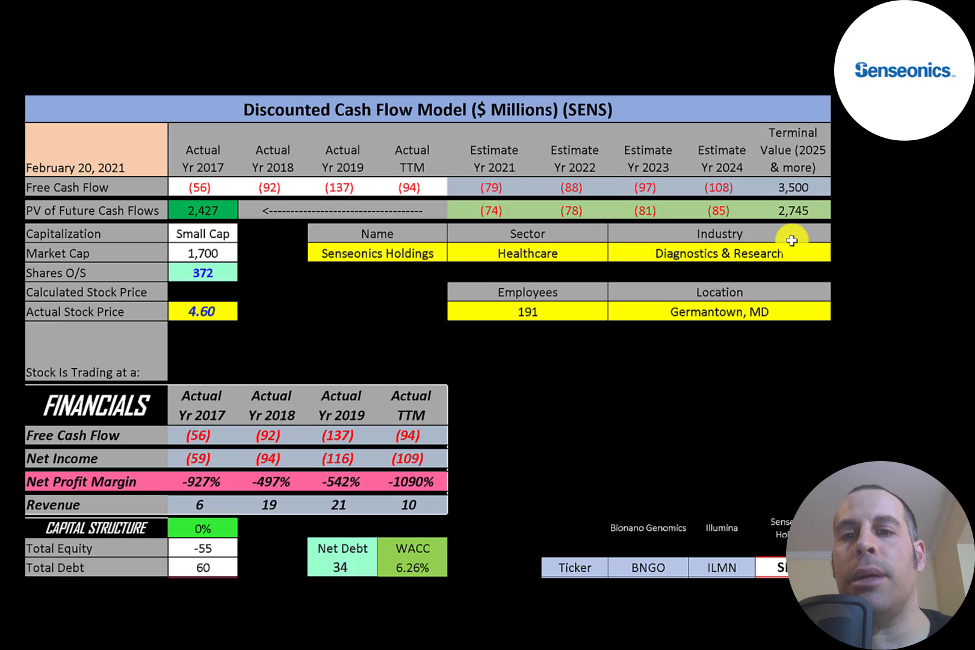
pyautogui.moveTo(646, 230)
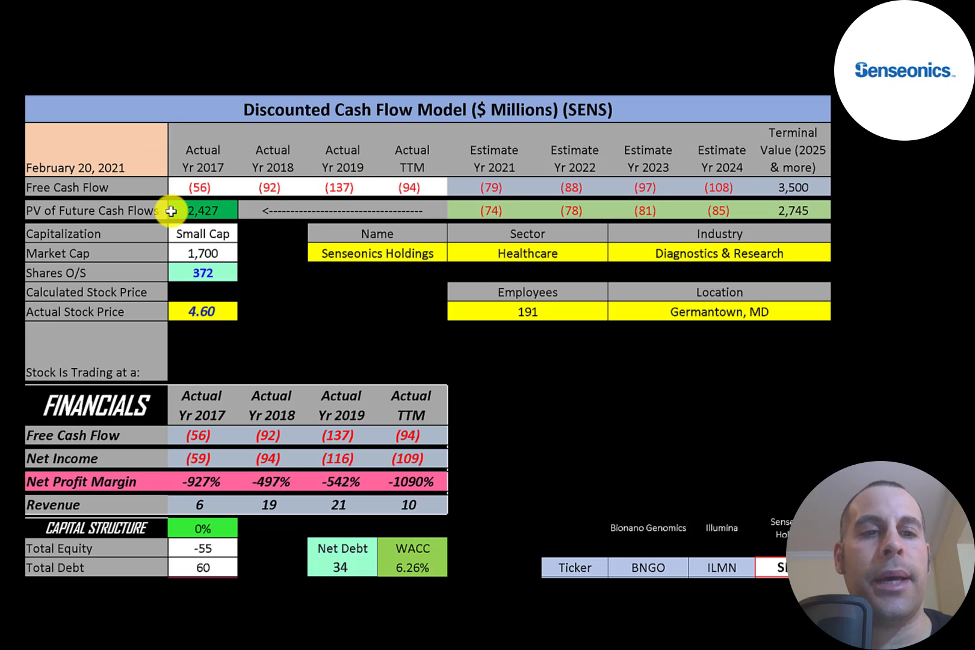
pyautogui.moveTo(179, 282)
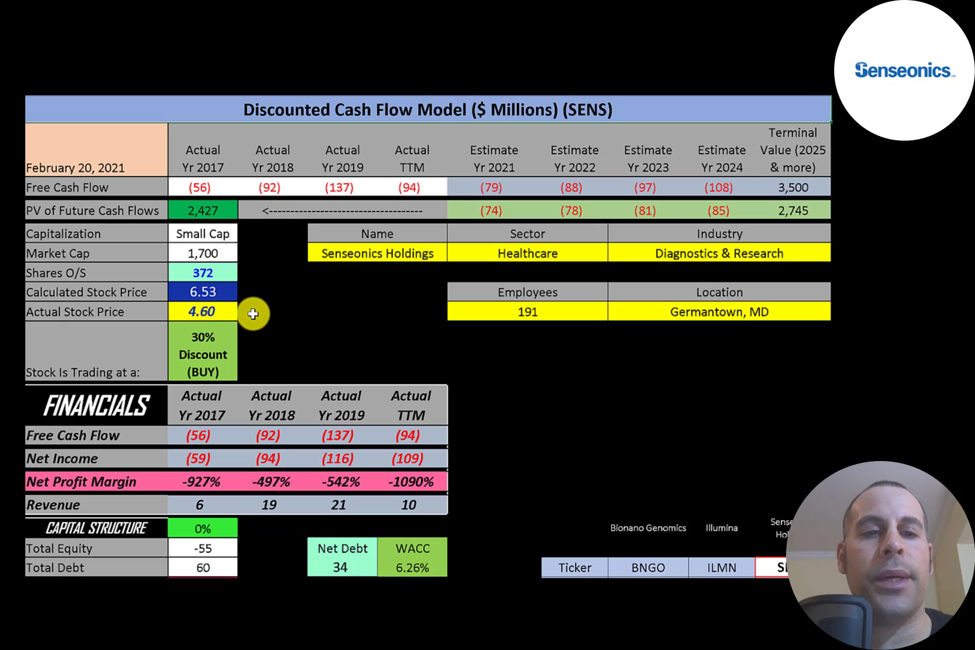
pyautogui.moveTo(283, 362)
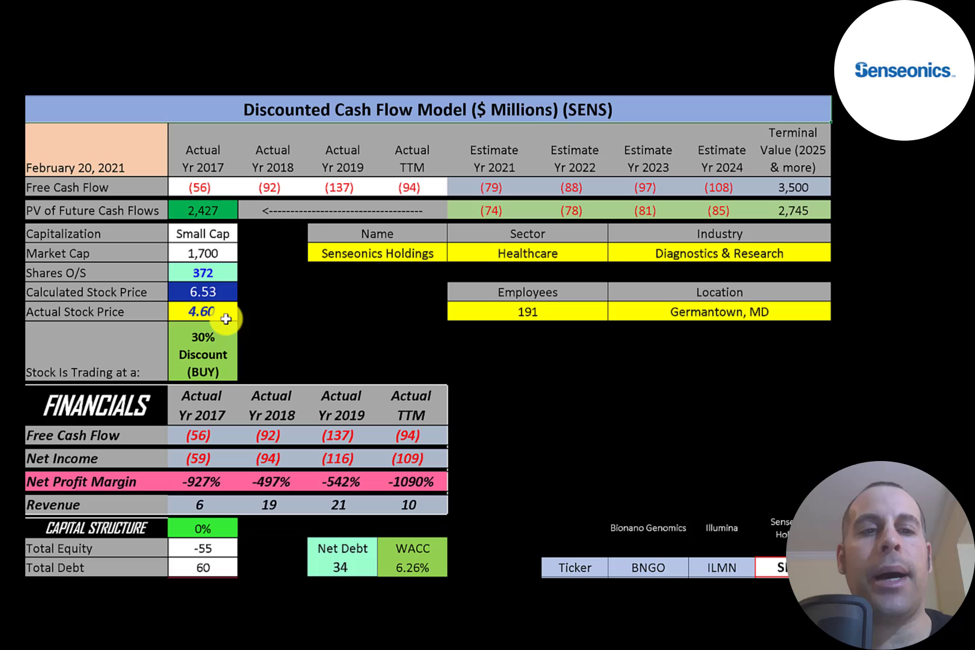
pyautogui.moveTo(497, 186)
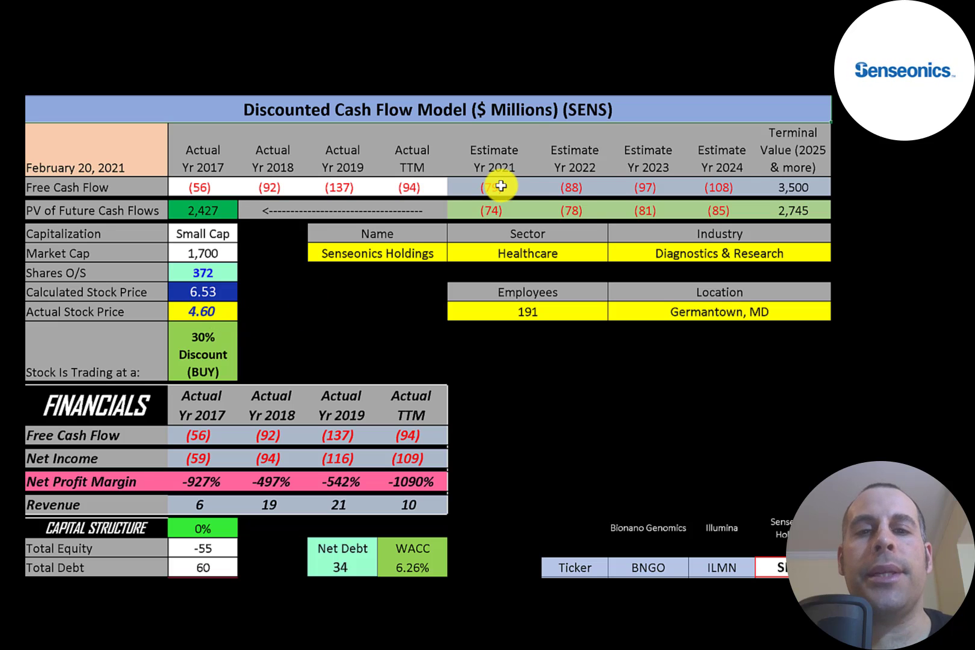
pyautogui.moveTo(762, 186)
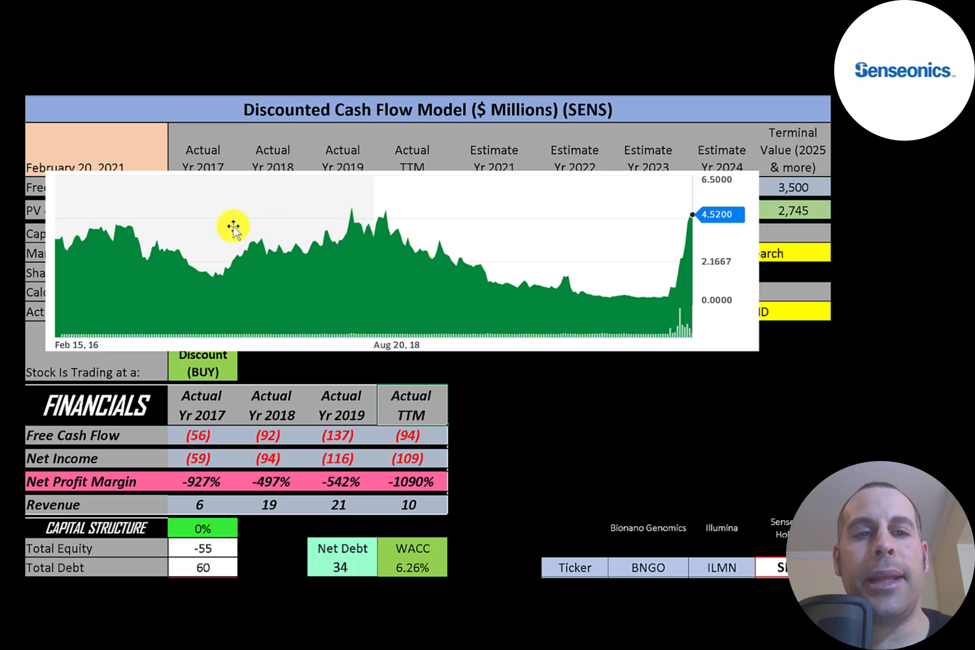
pyautogui.moveTo(91, 233)
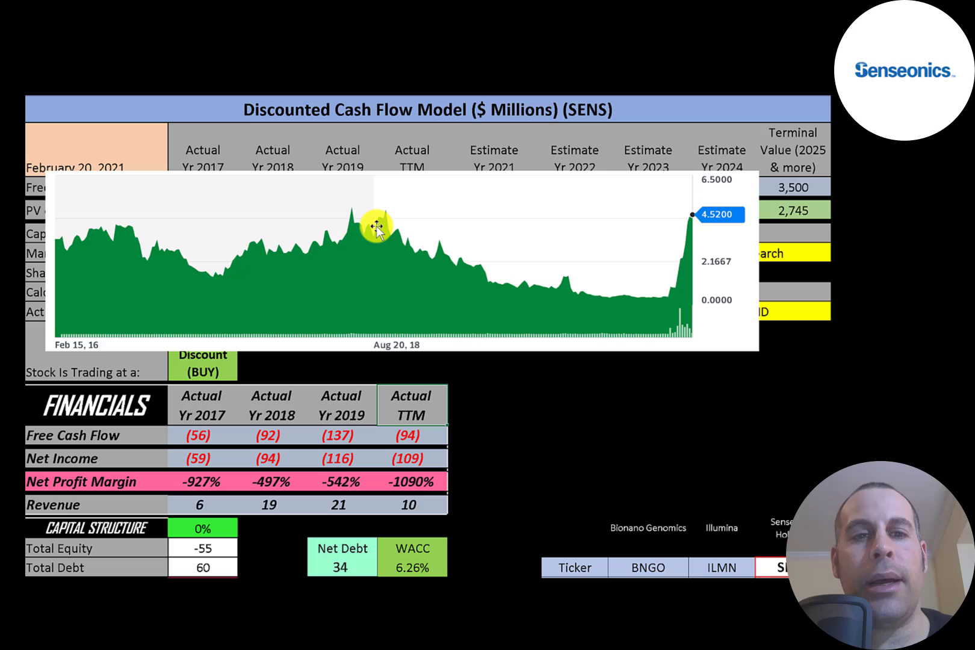
pyautogui.moveTo(678, 298)
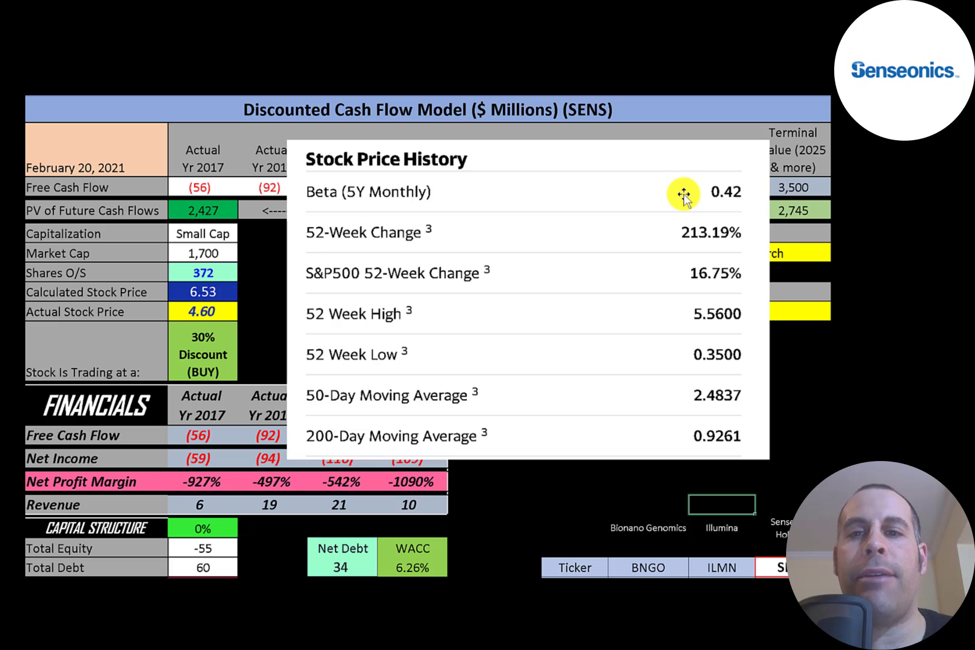
pyautogui.moveTo(665, 225)
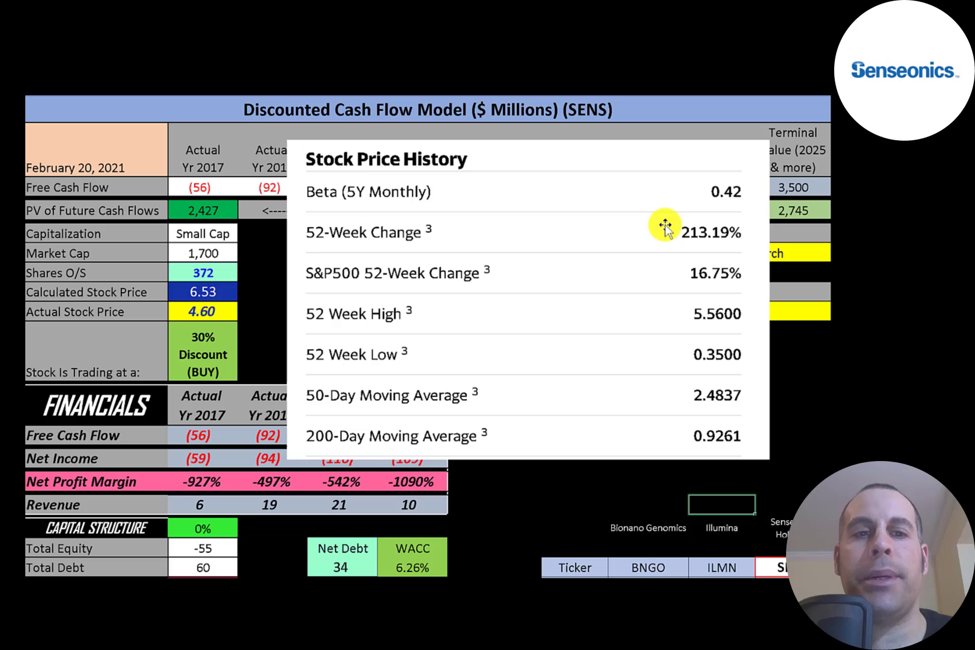
pyautogui.moveTo(649, 261)
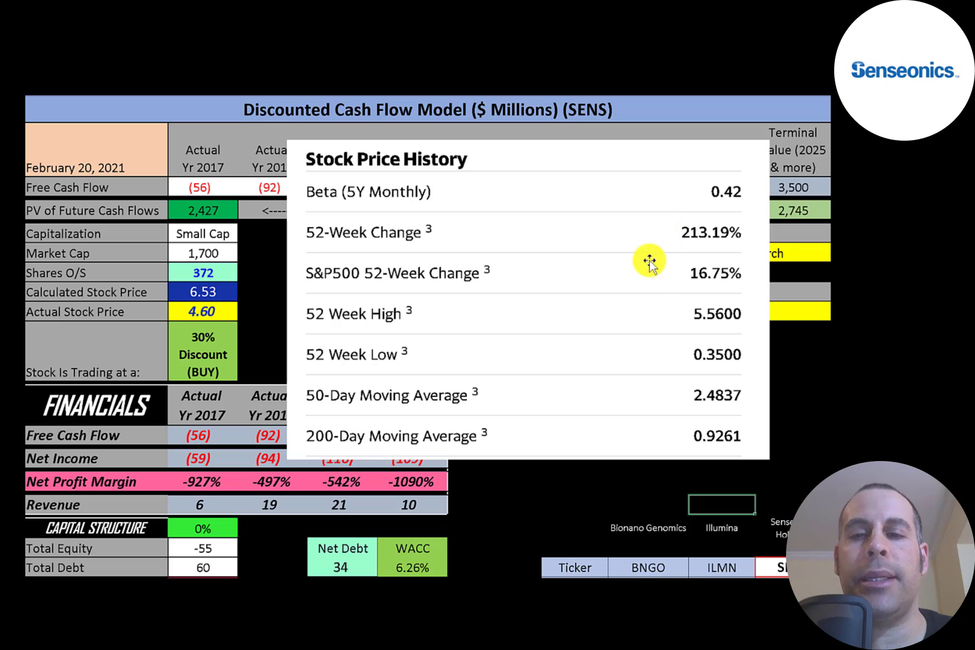
pyautogui.moveTo(665, 281)
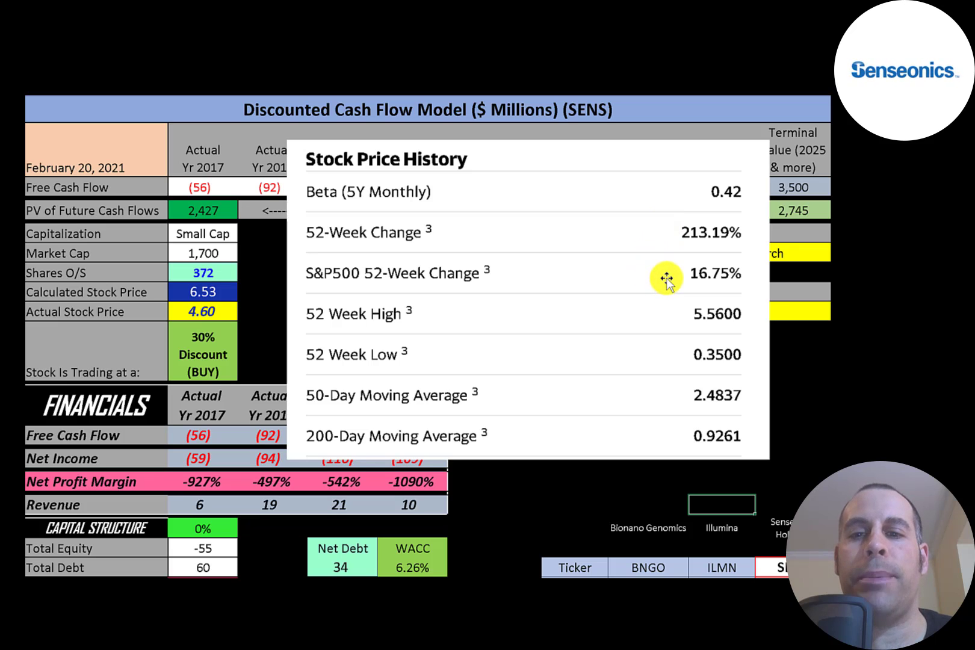
pyautogui.moveTo(674, 366)
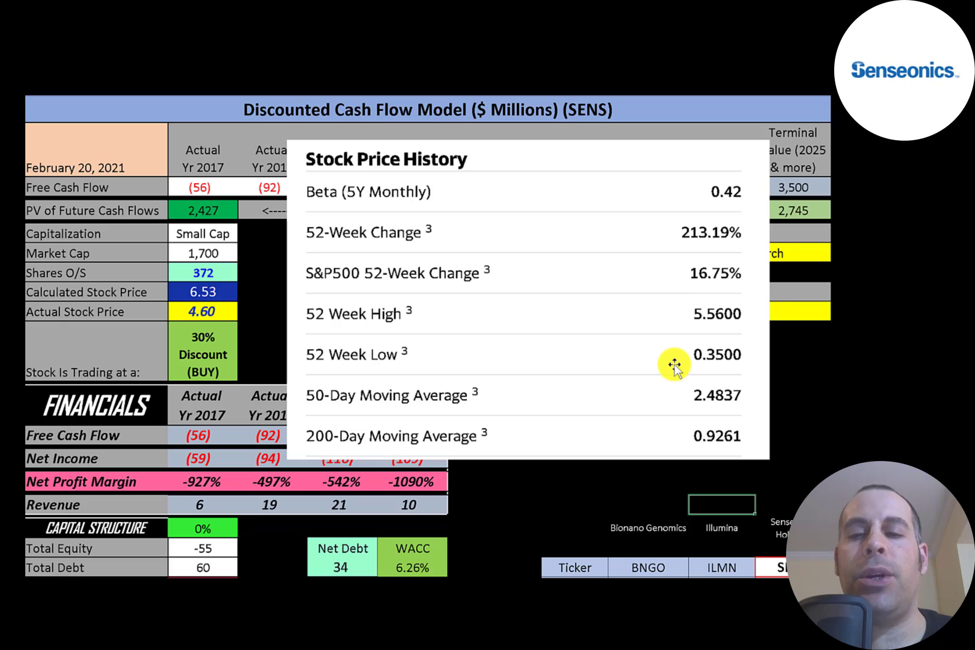
pyautogui.moveTo(678, 336)
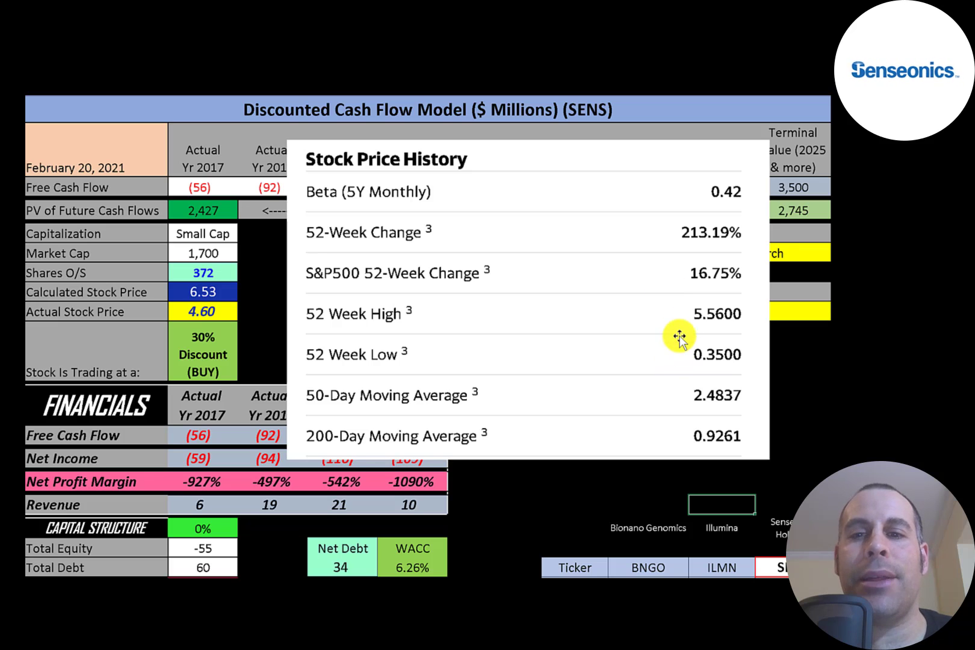
pyautogui.moveTo(679, 317)
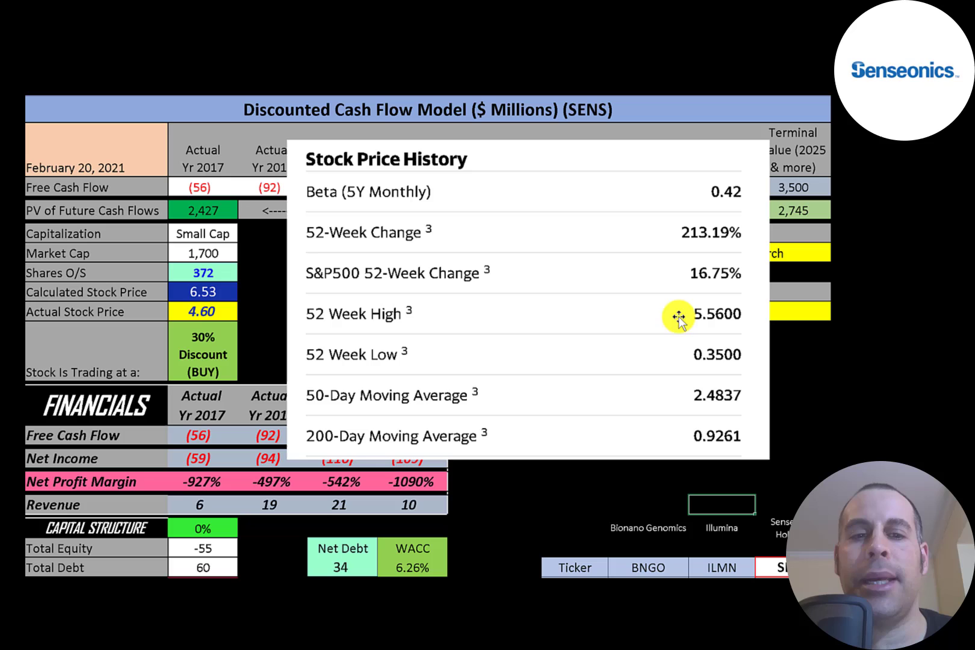
pyautogui.moveTo(142, 313)
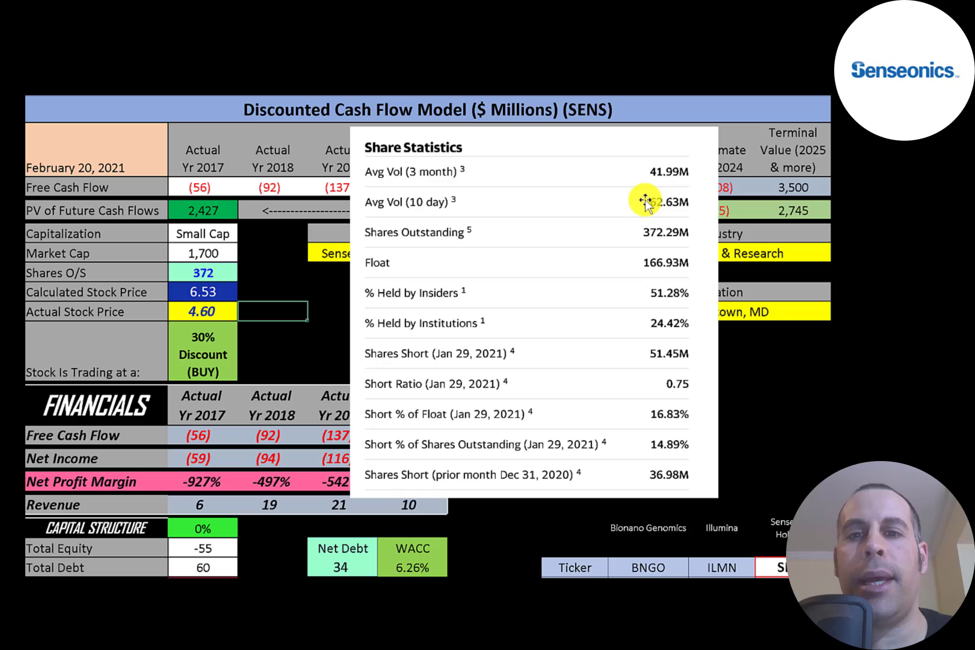
pyautogui.moveTo(635, 235)
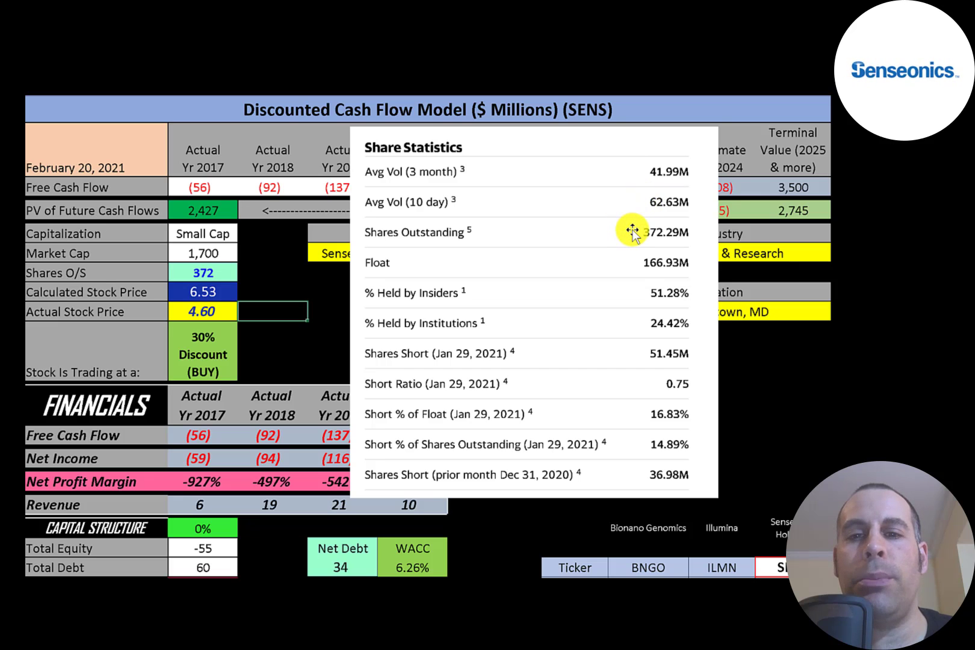
pyautogui.moveTo(624, 263)
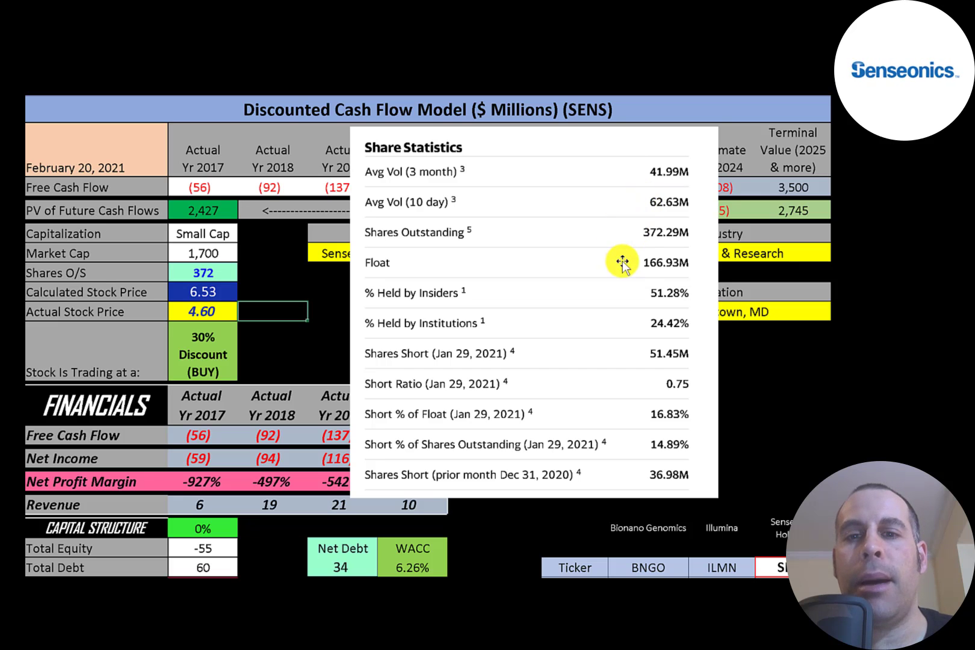
pyautogui.moveTo(643, 327)
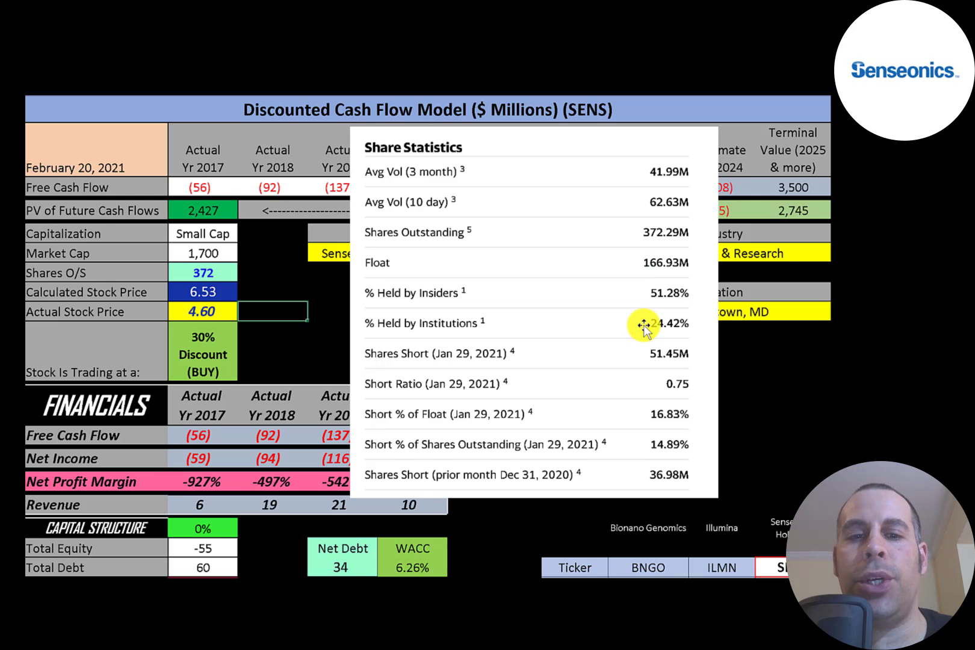
pyautogui.moveTo(635, 414)
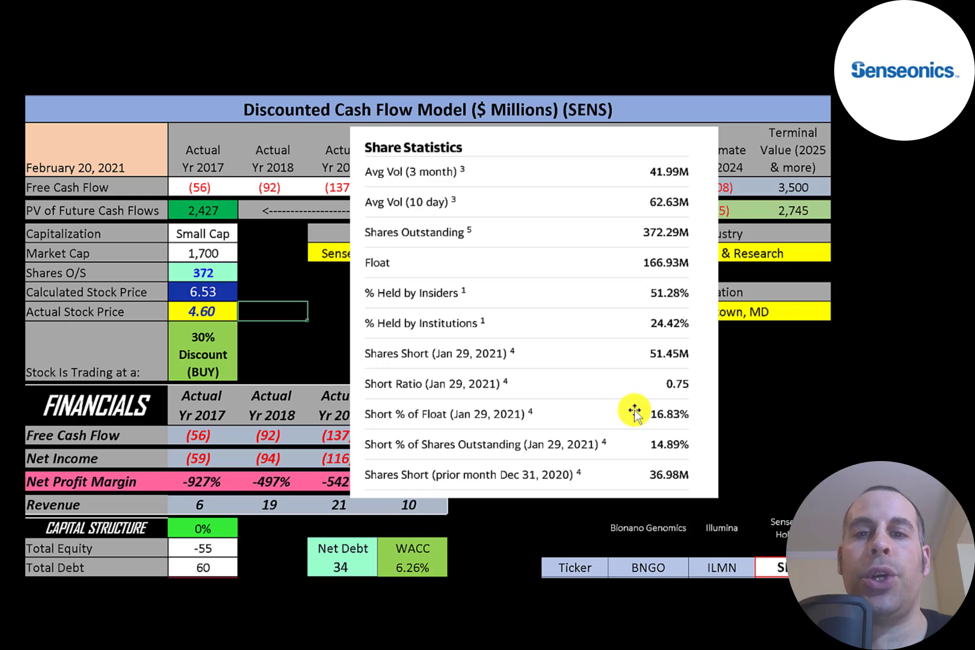
pyautogui.moveTo(606, 340)
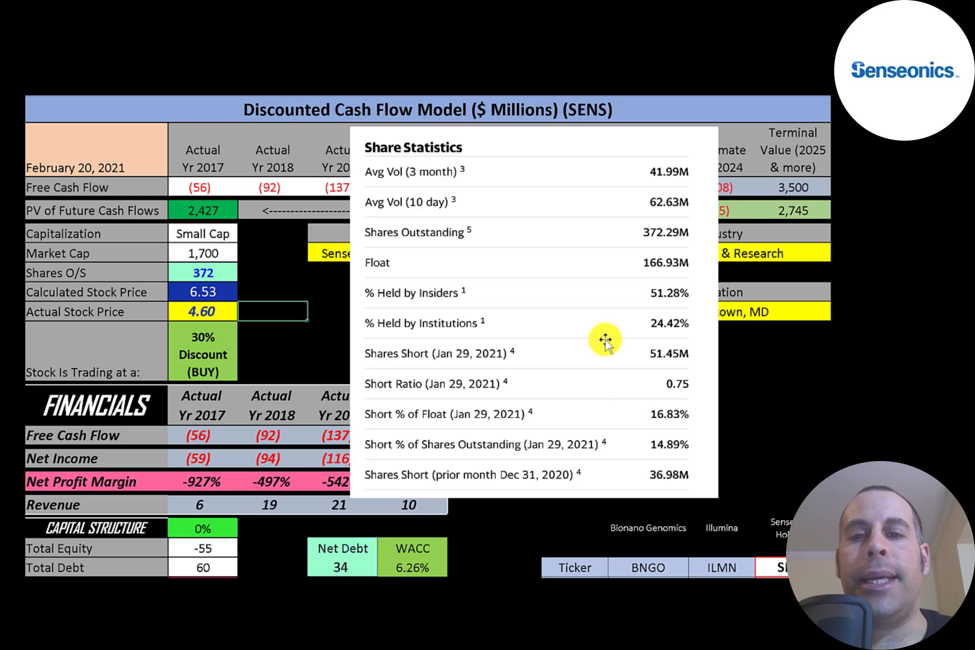
pyautogui.moveTo(597, 275)
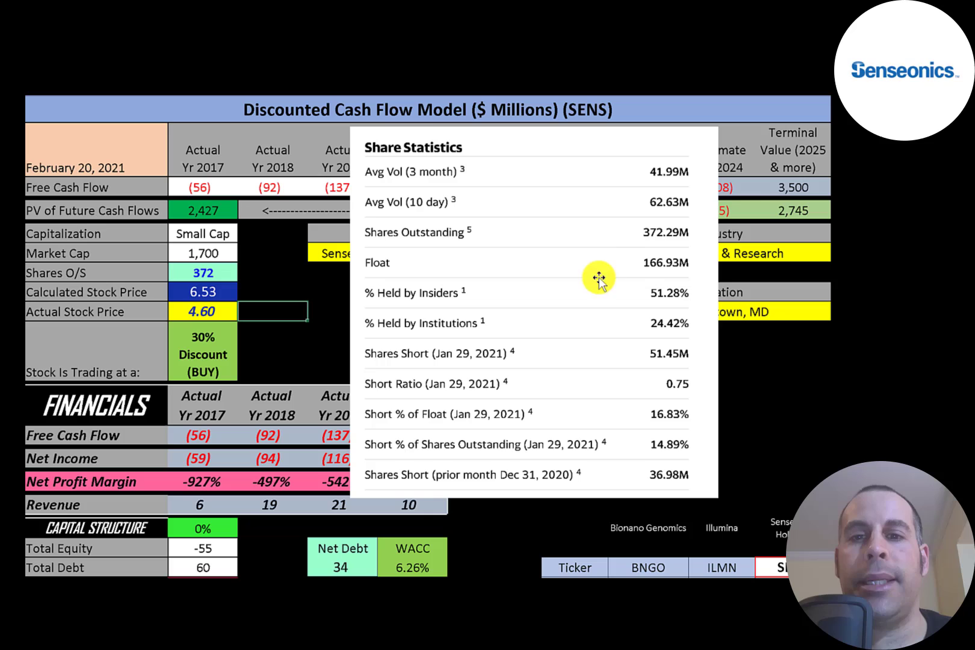
pyautogui.moveTo(615, 397)
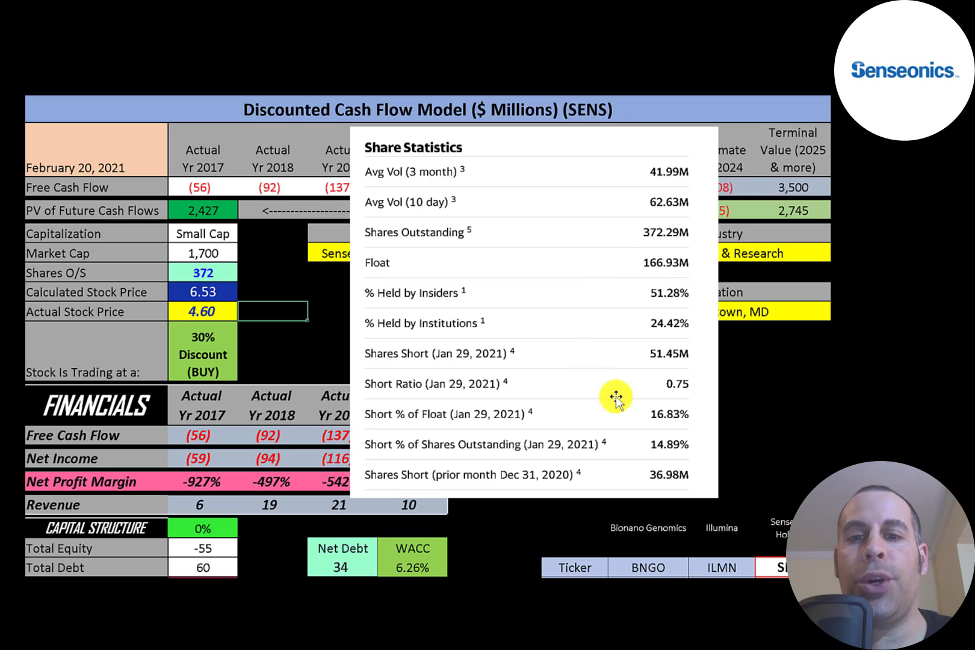
pyautogui.moveTo(620, 399)
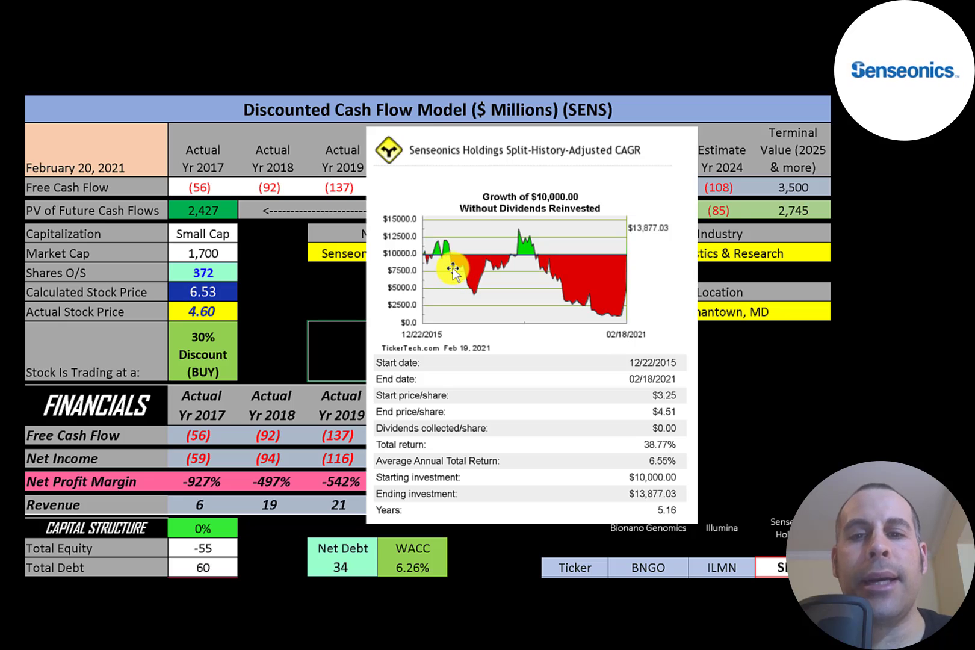
pyautogui.moveTo(423, 252)
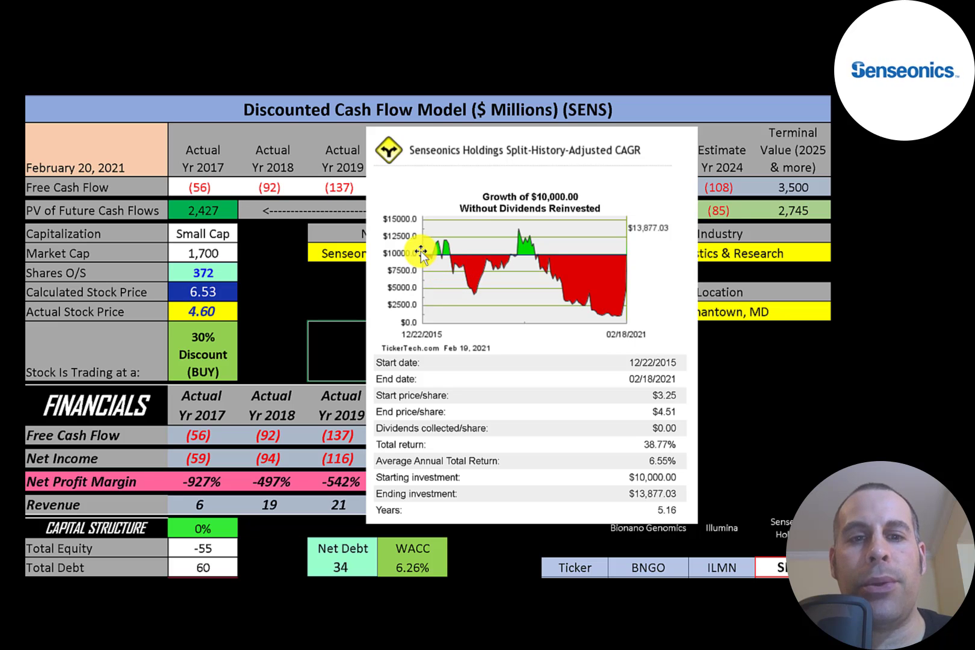
pyautogui.moveTo(627, 241)
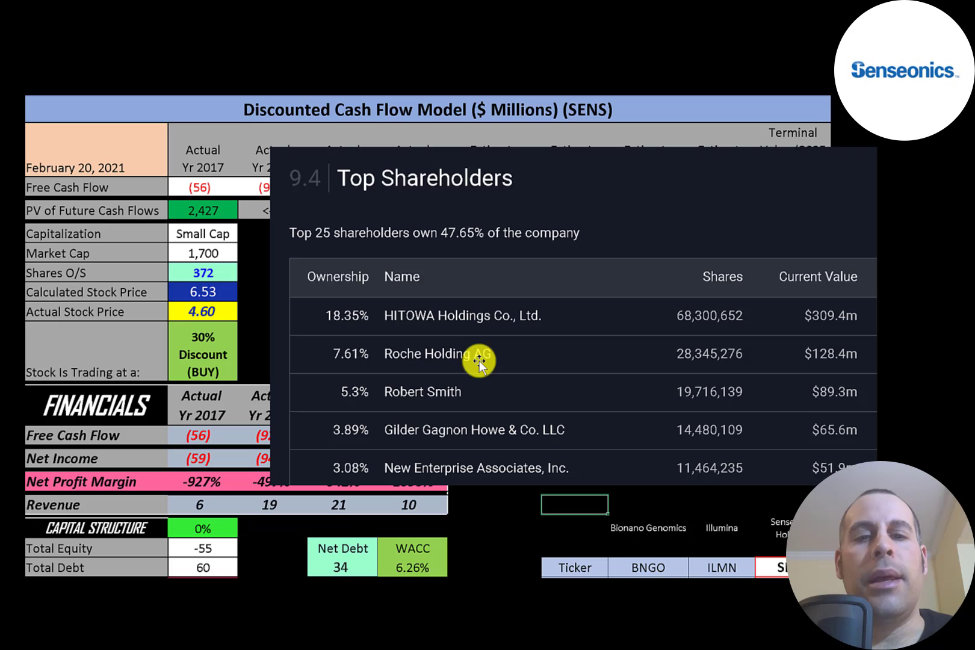
pyautogui.moveTo(324, 482)
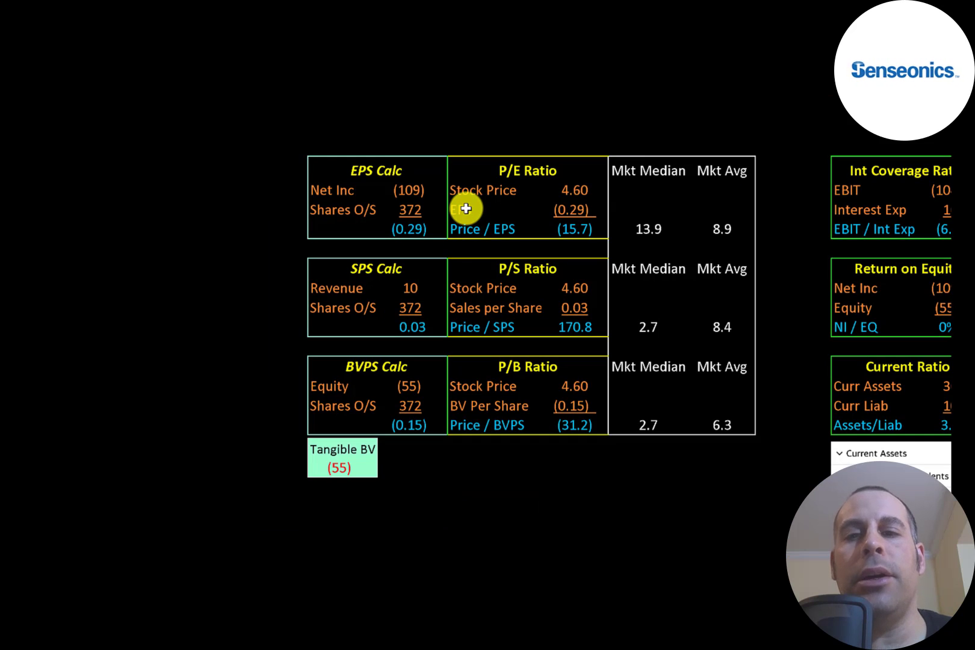
pyautogui.moveTo(720, 200)
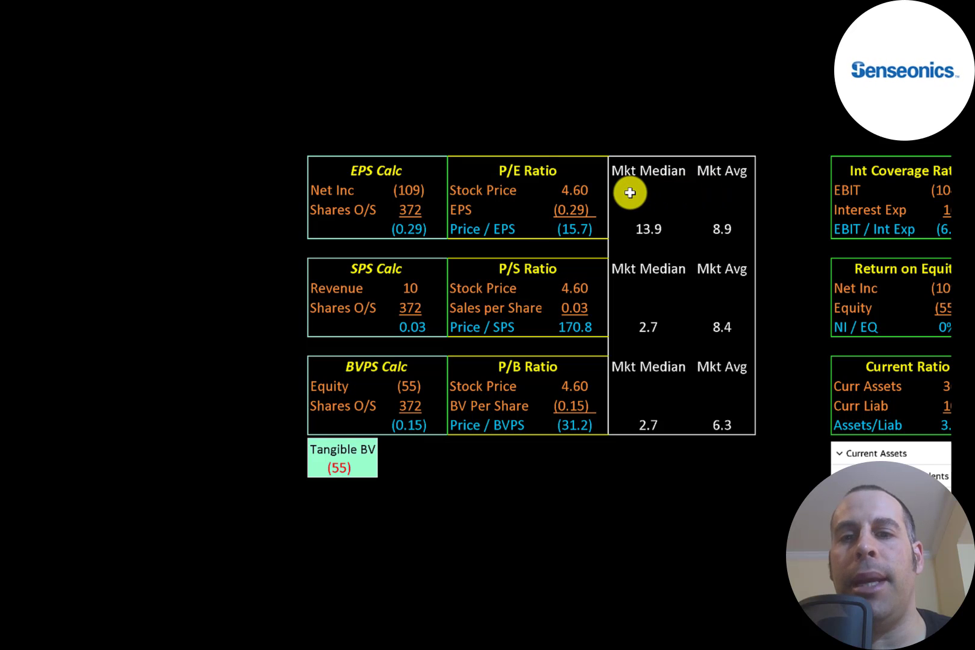
pyautogui.moveTo(541, 183)
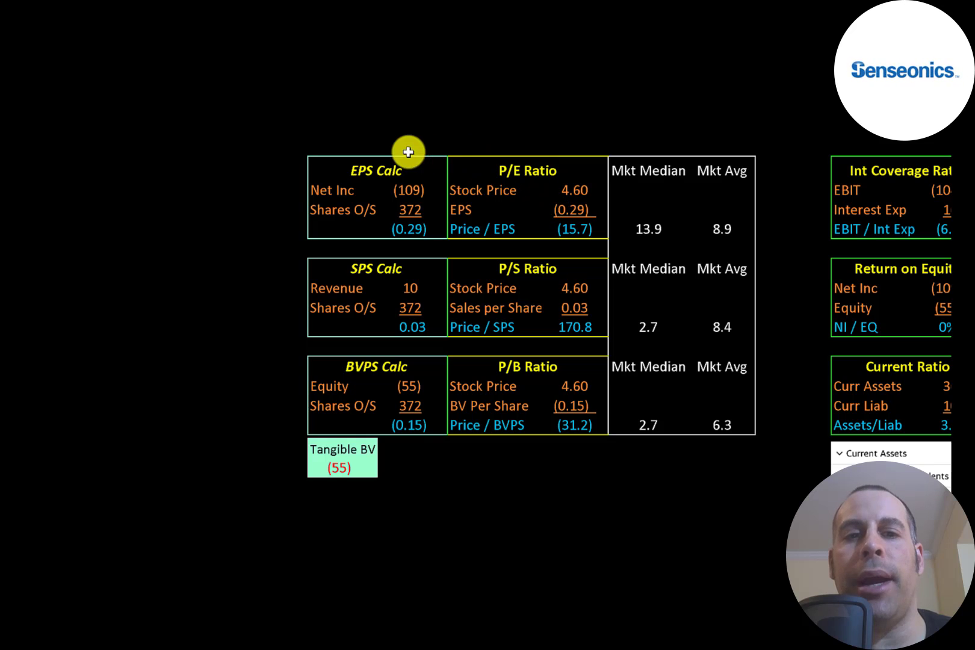
pyautogui.moveTo(373, 200)
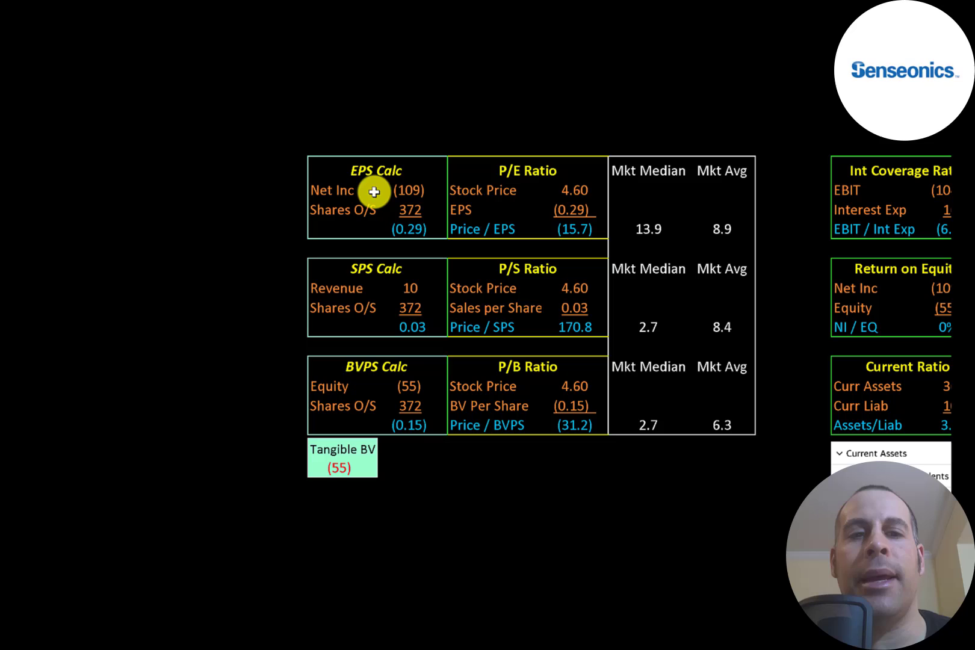
pyautogui.moveTo(523, 229)
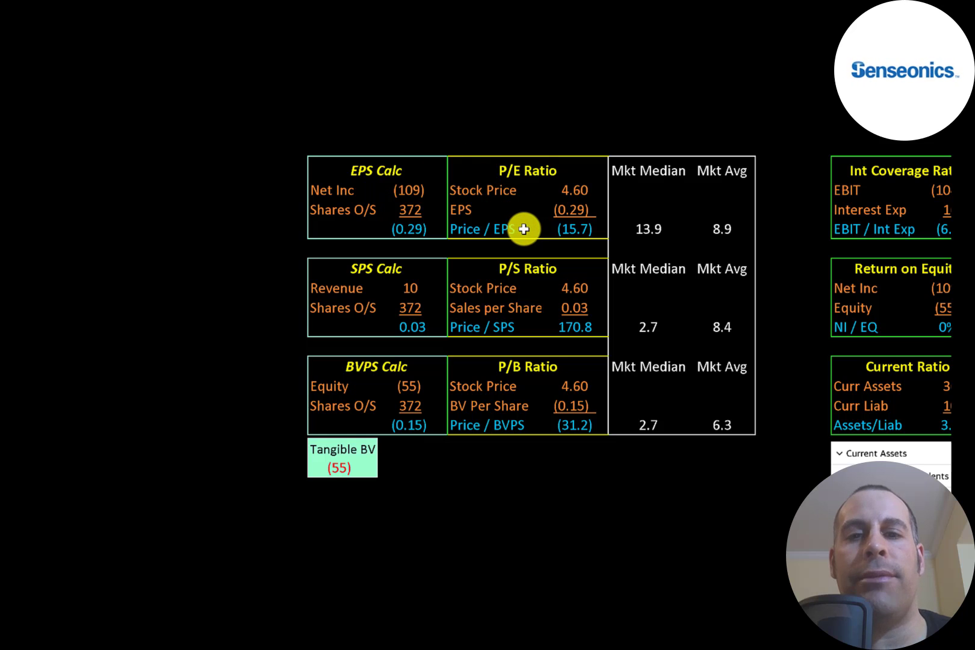
pyautogui.moveTo(529, 226)
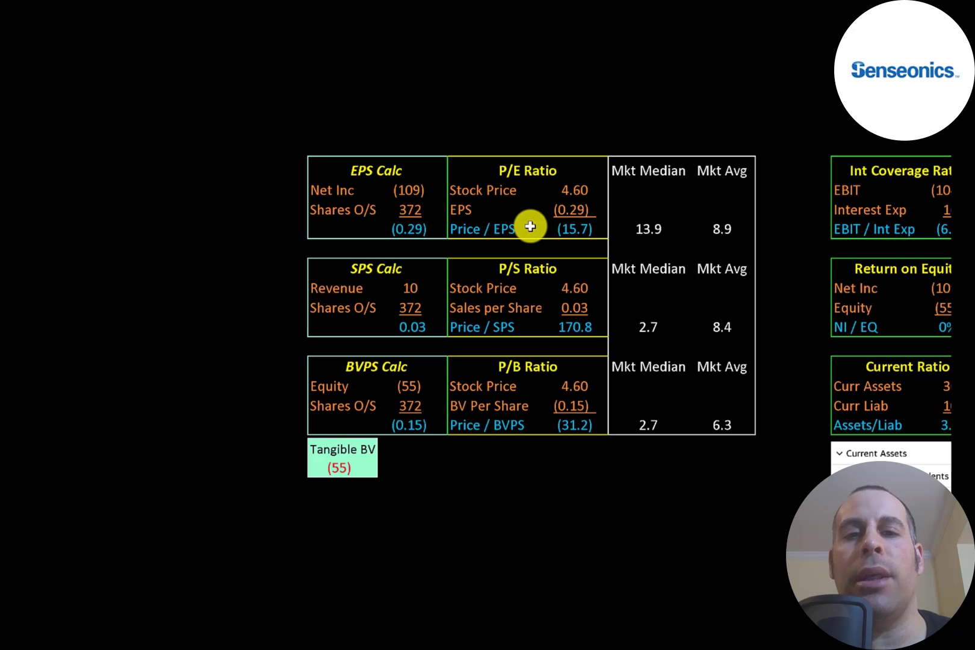
pyautogui.scroll(-3)
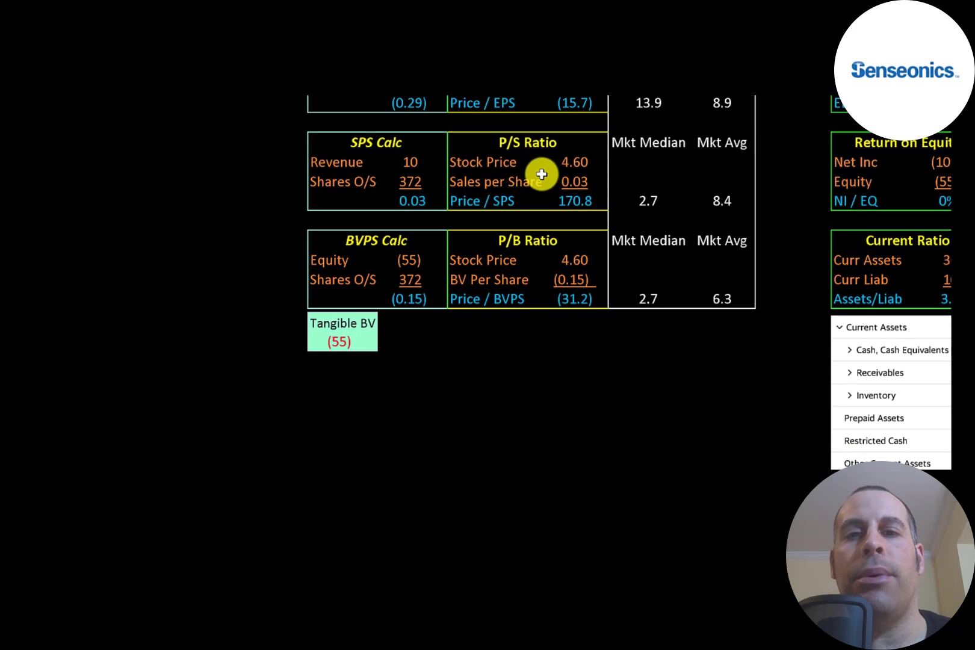
pyautogui.moveTo(553, 186)
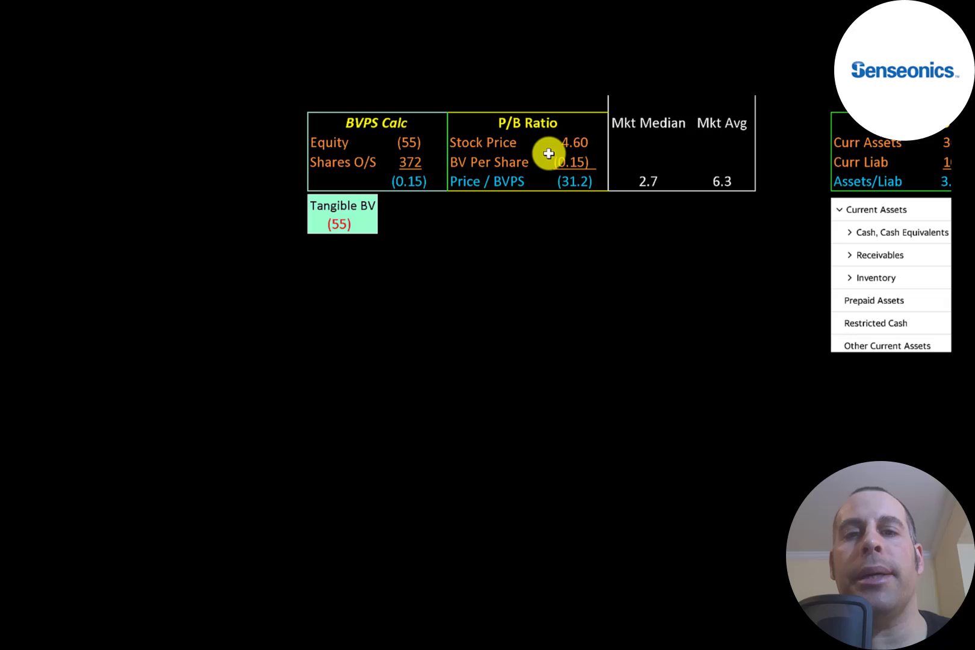
pyautogui.moveTo(549, 173)
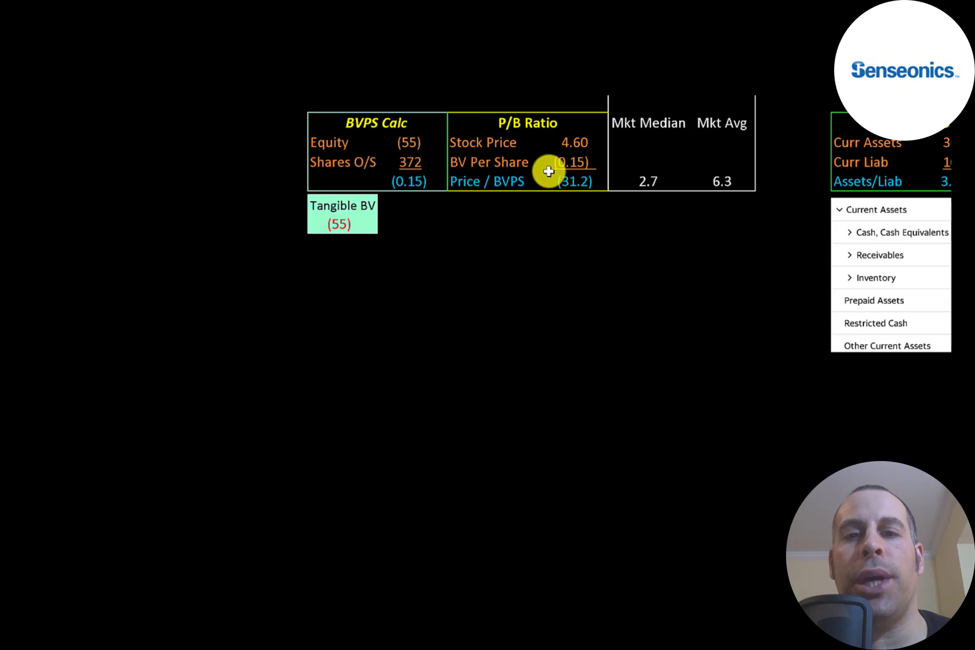
pyautogui.moveTo(384, 143)
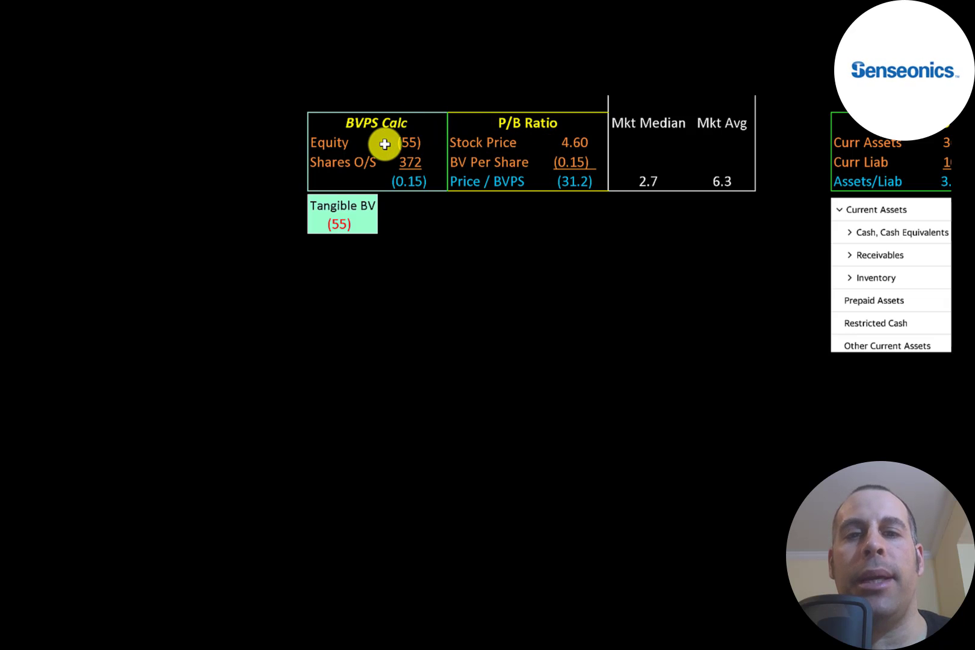
pyautogui.moveTo(719, 270)
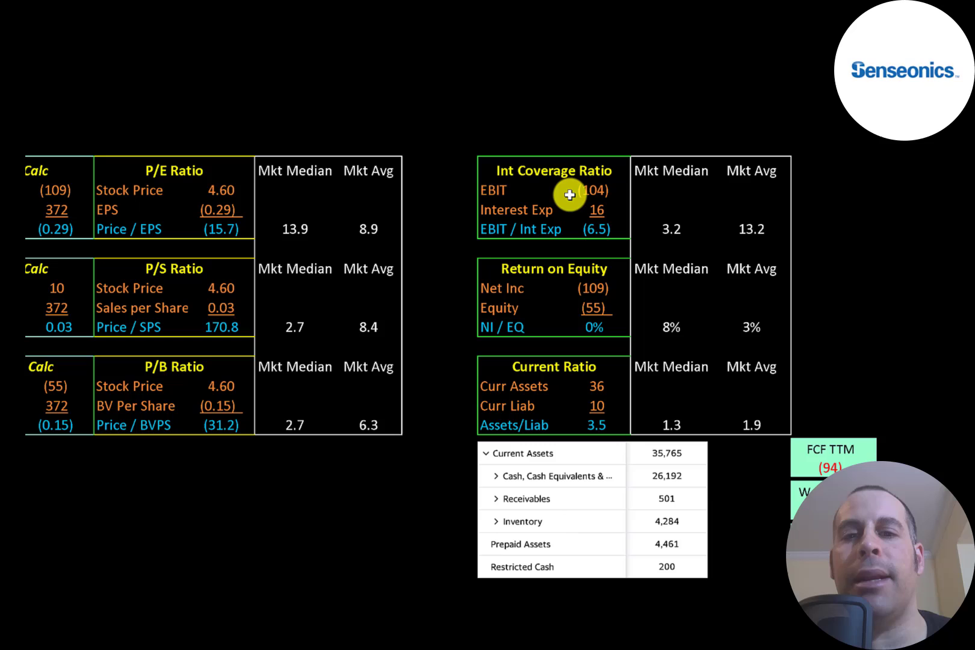
pyautogui.moveTo(576, 235)
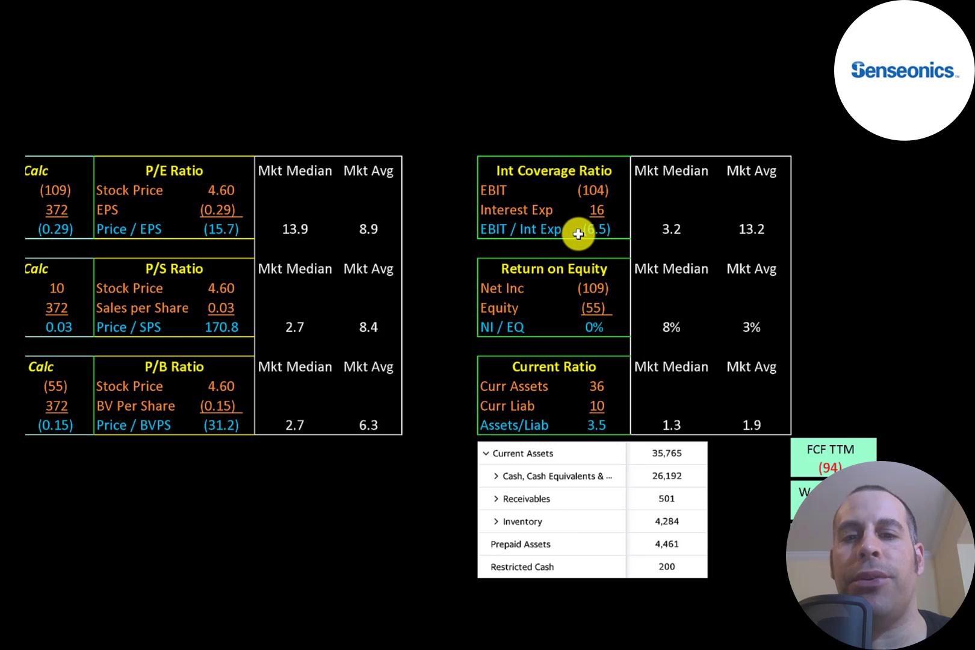
pyautogui.scroll(-3)
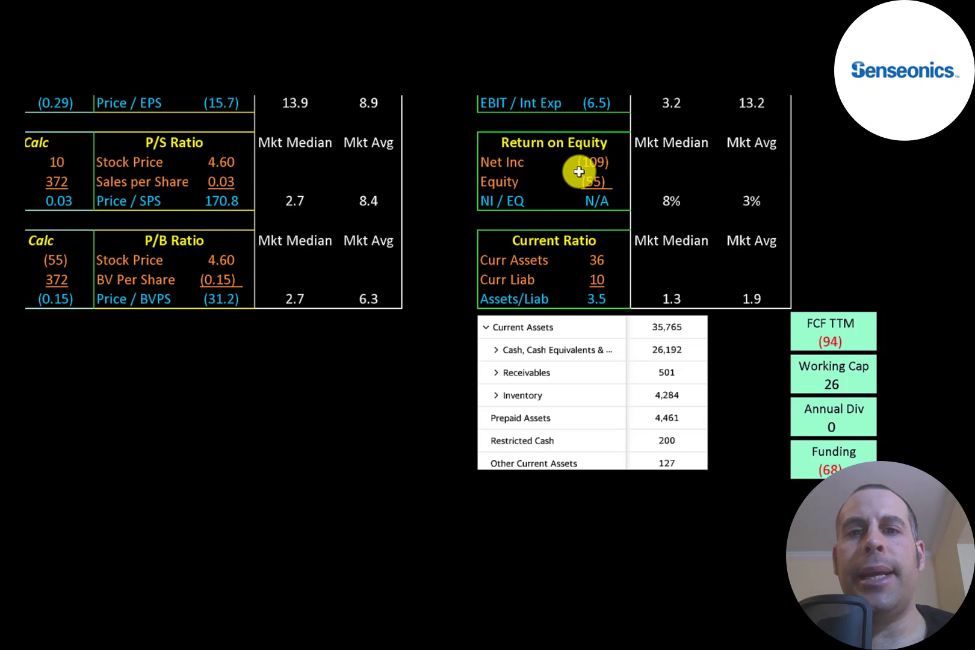
pyautogui.moveTo(571, 162)
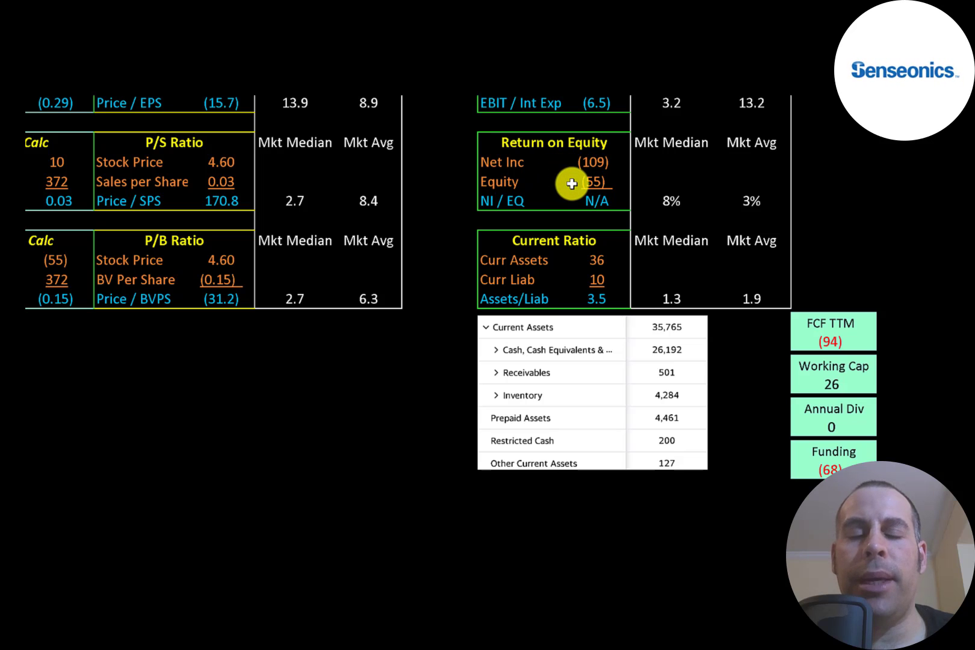
pyautogui.scroll(-3)
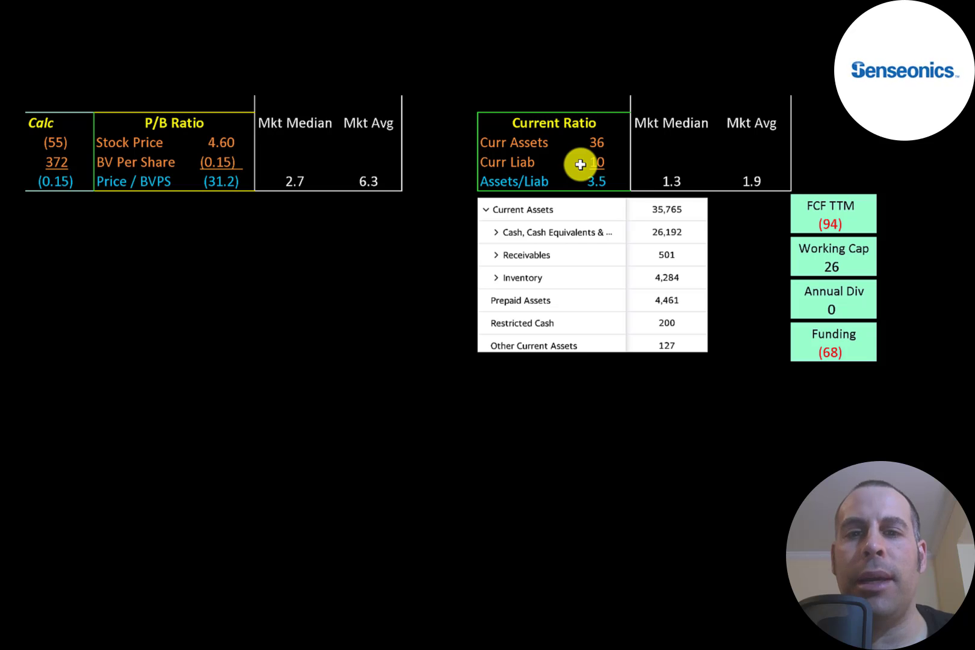
pyautogui.moveTo(631, 230)
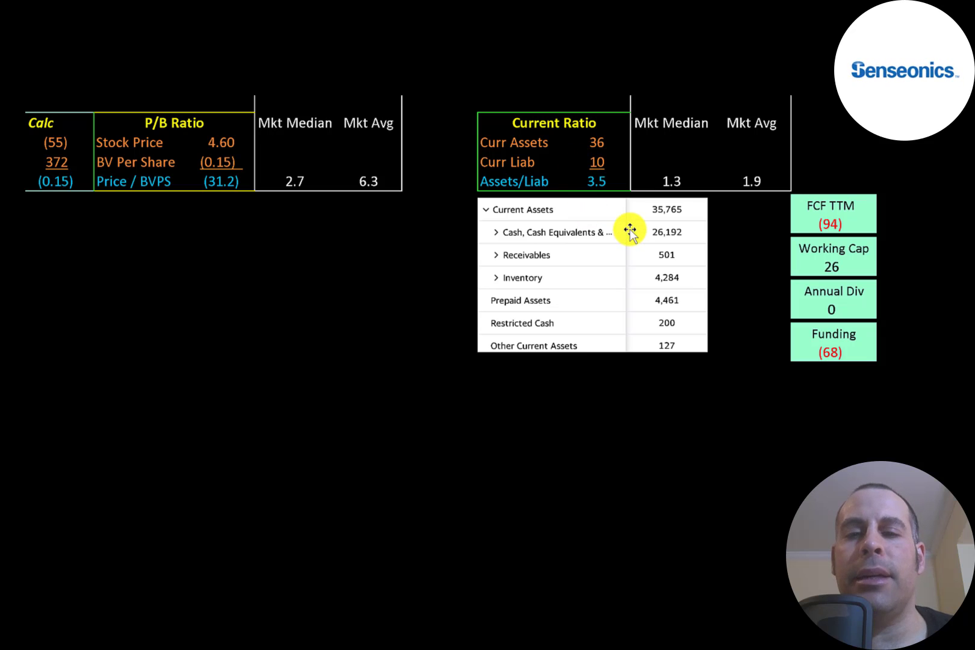
pyautogui.moveTo(643, 284)
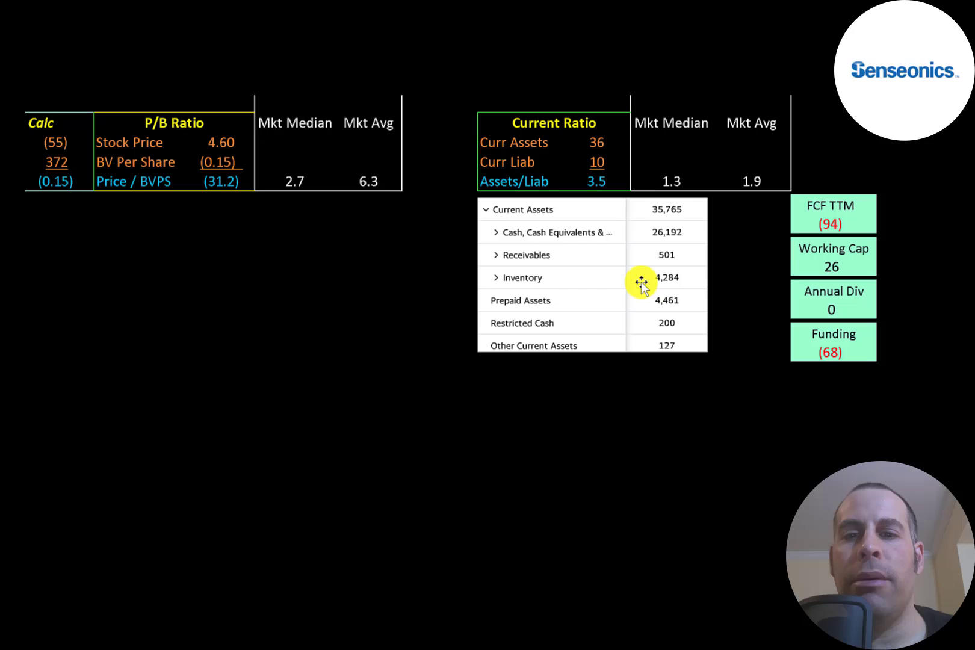
pyautogui.moveTo(645, 304)
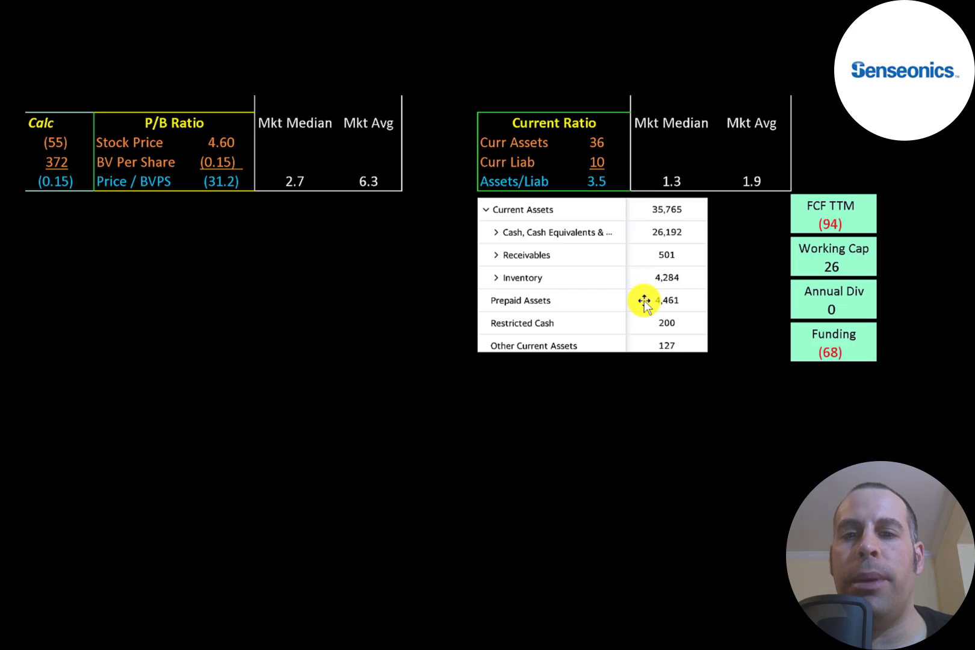
pyautogui.moveTo(788, 226)
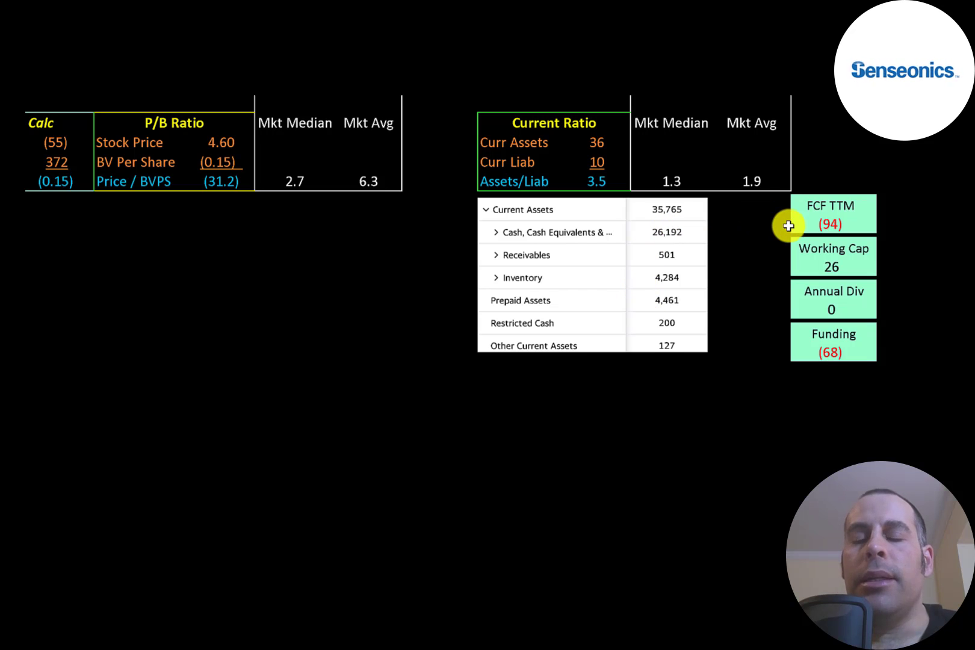
pyautogui.moveTo(810, 335)
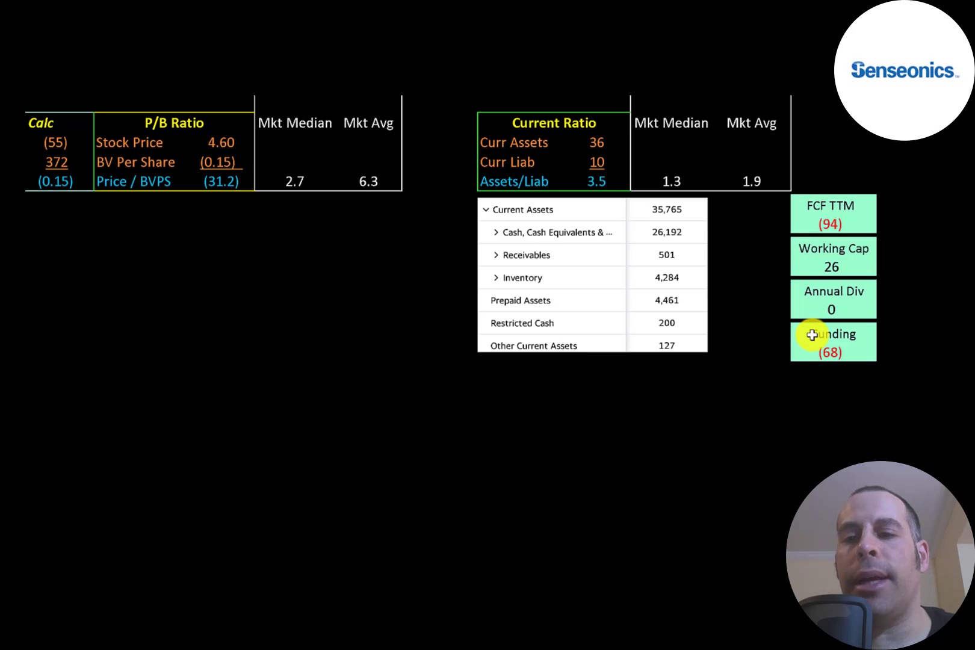
pyautogui.moveTo(785, 322)
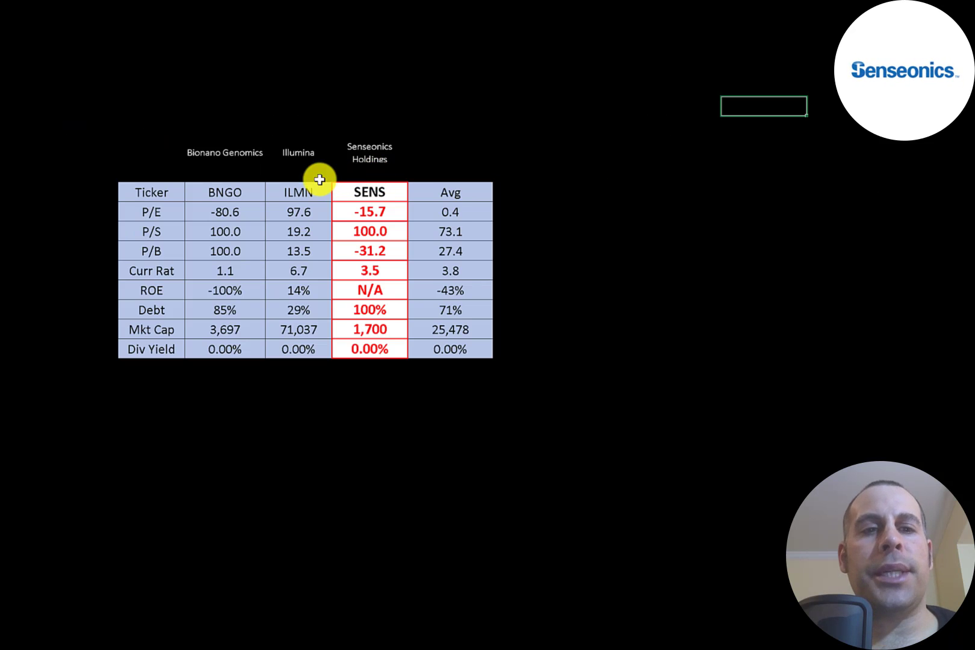
pyautogui.moveTo(241, 190)
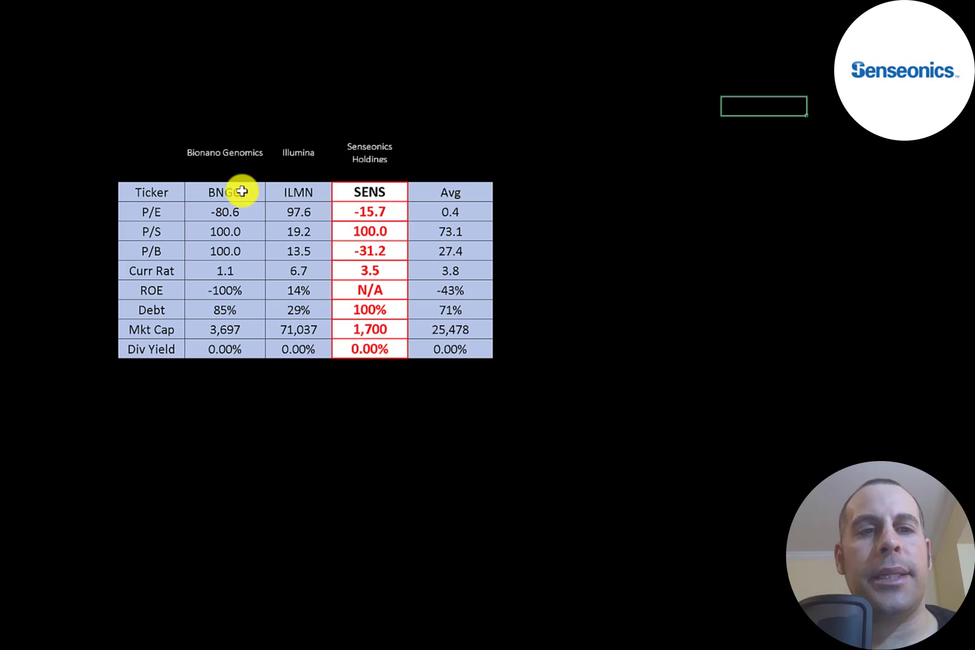
pyautogui.moveTo(320, 192)
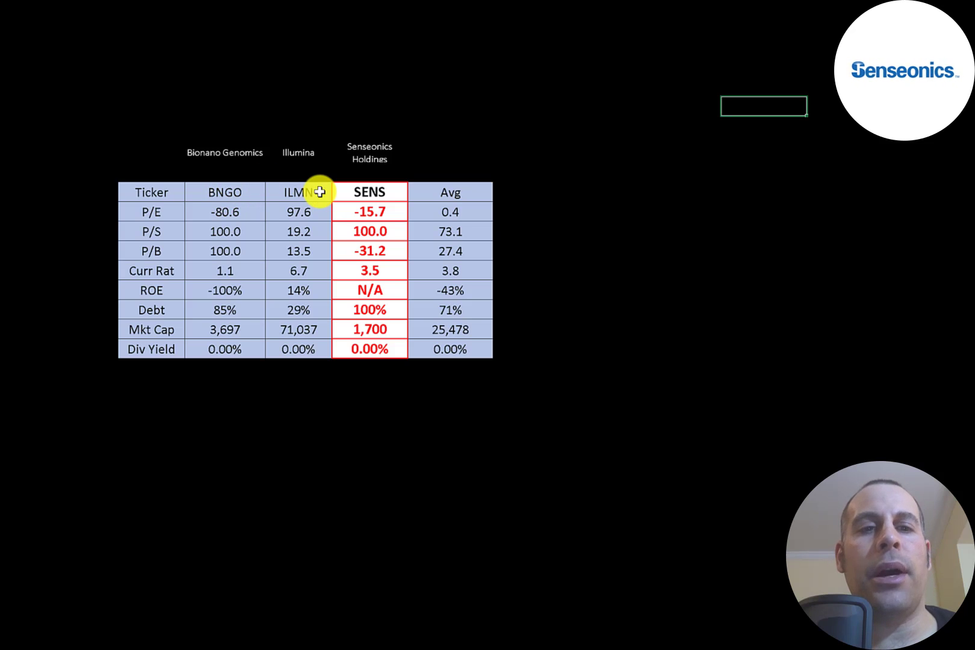
pyautogui.moveTo(368, 191)
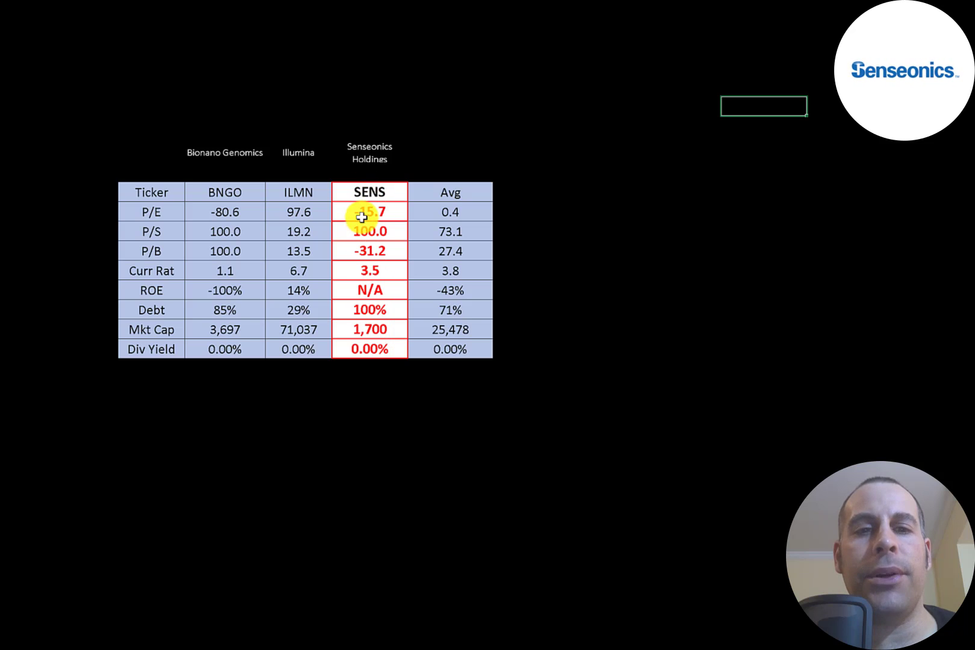
pyautogui.moveTo(366, 251)
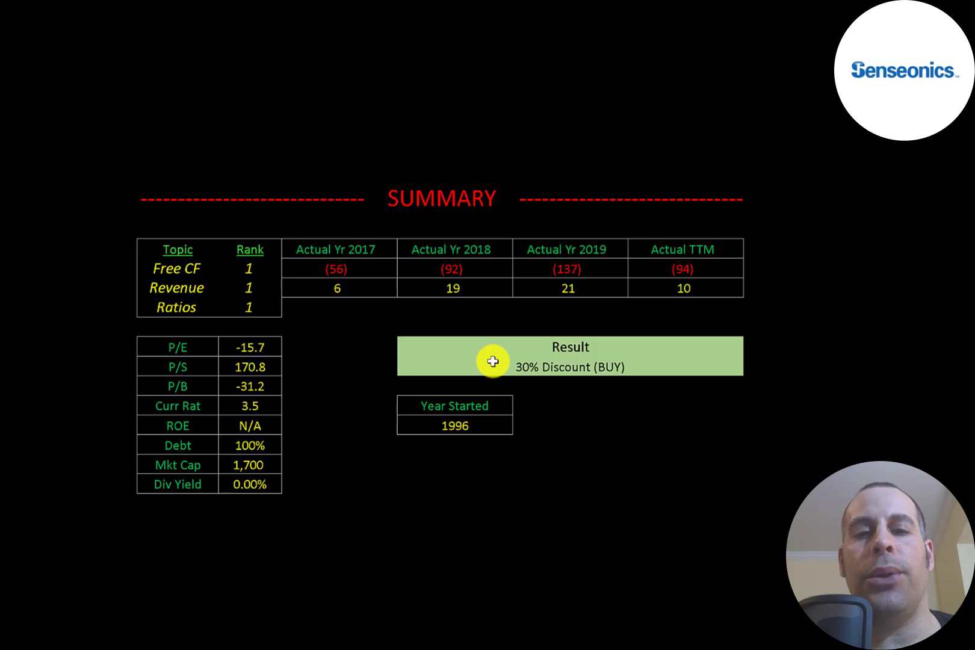
pyautogui.moveTo(230, 271)
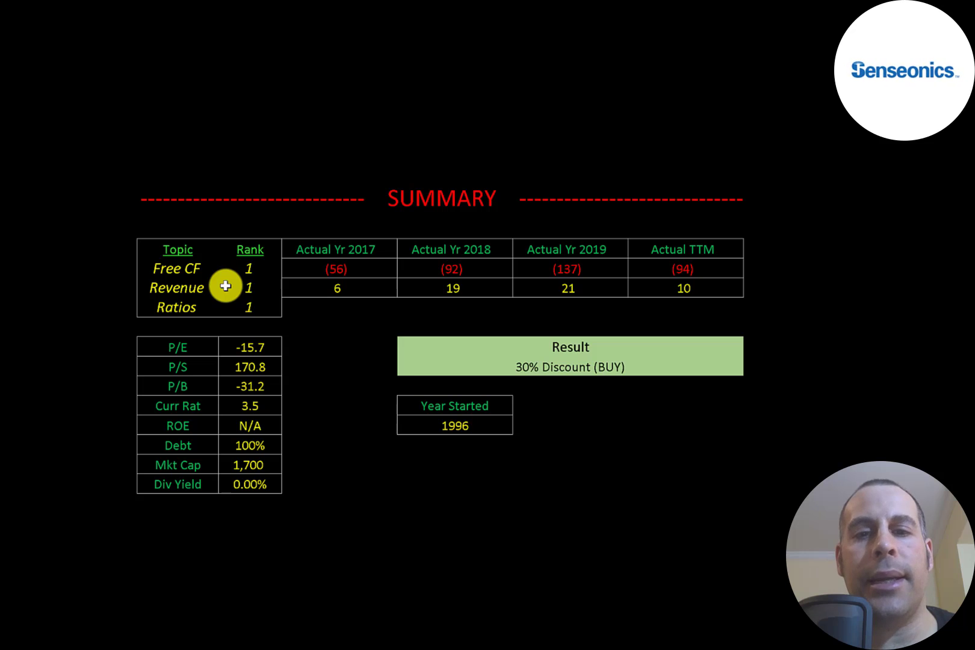
pyautogui.moveTo(292, 317)
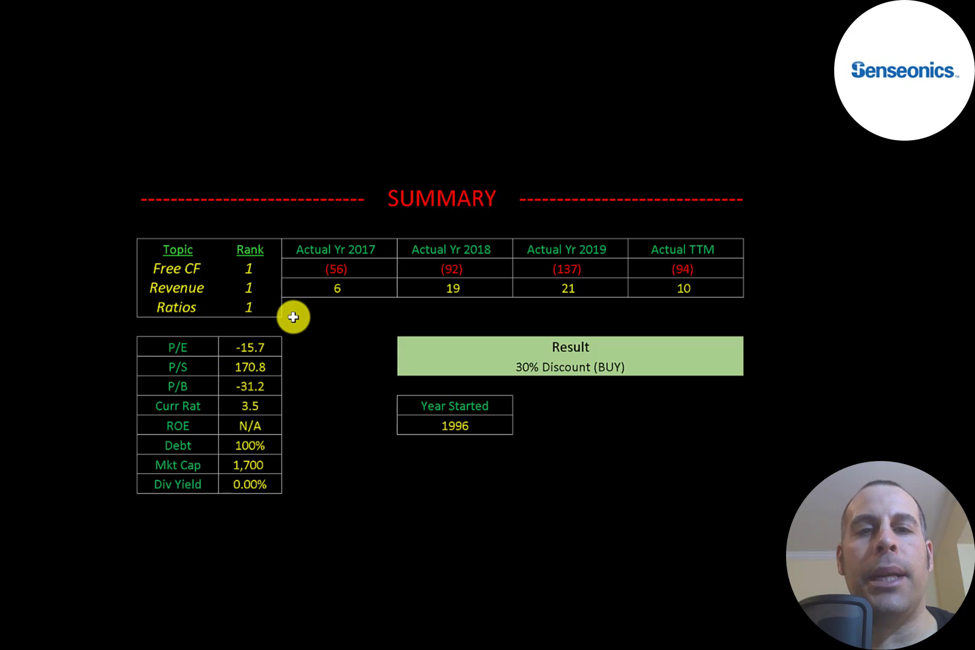